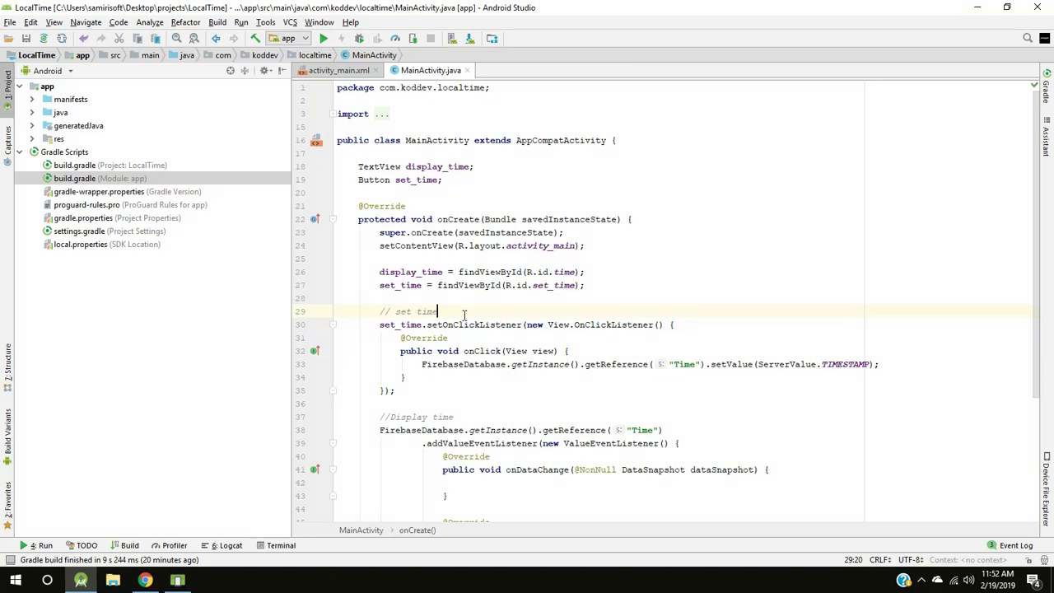
Step: Review the layout's time label and SET TIME button and their display_time and set_time fields
click(336, 70)
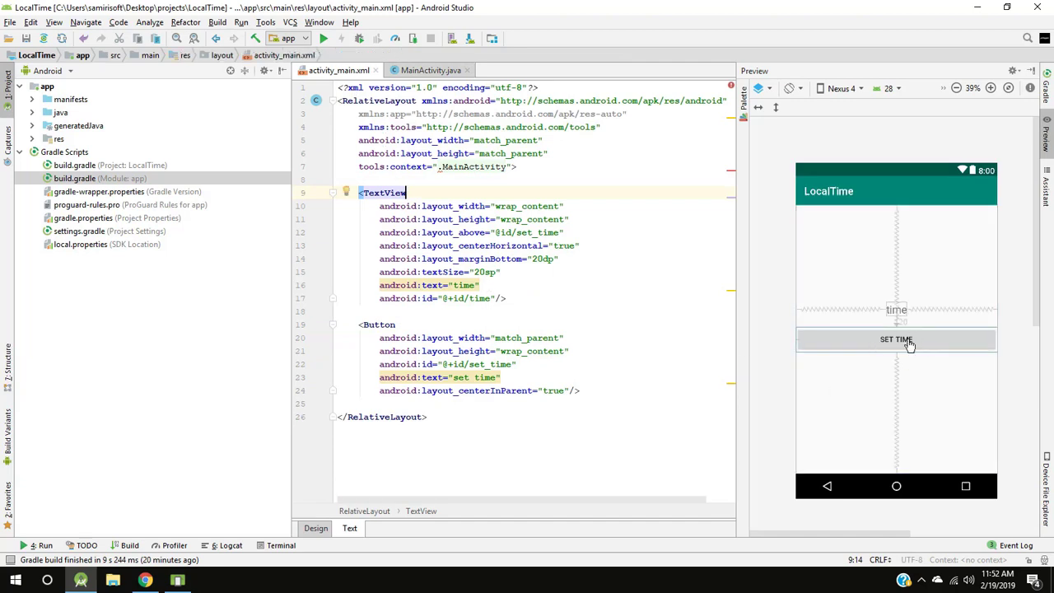
mouse_move(896, 311)
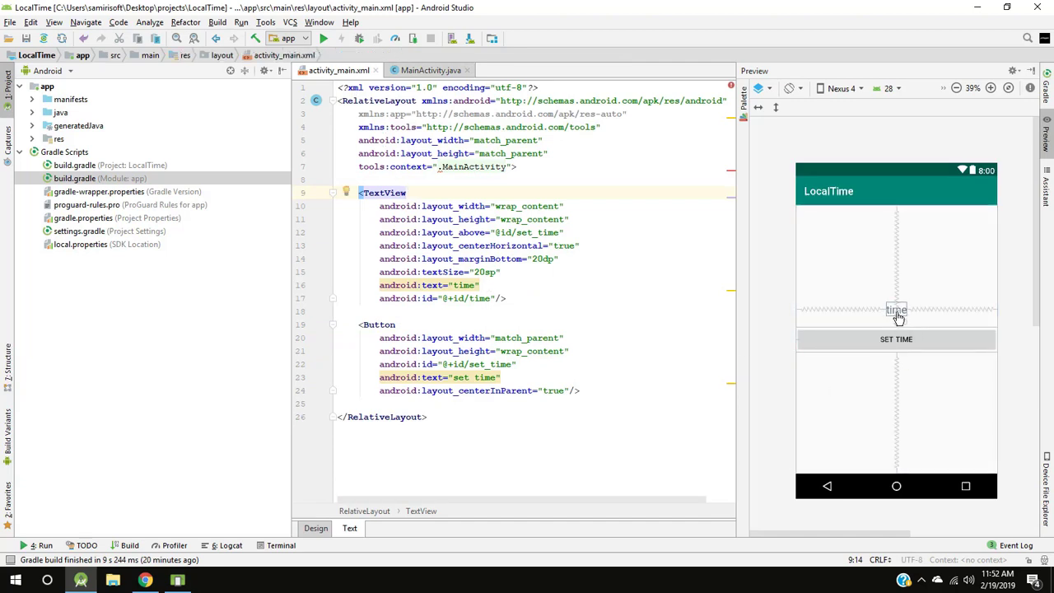
click(896, 311)
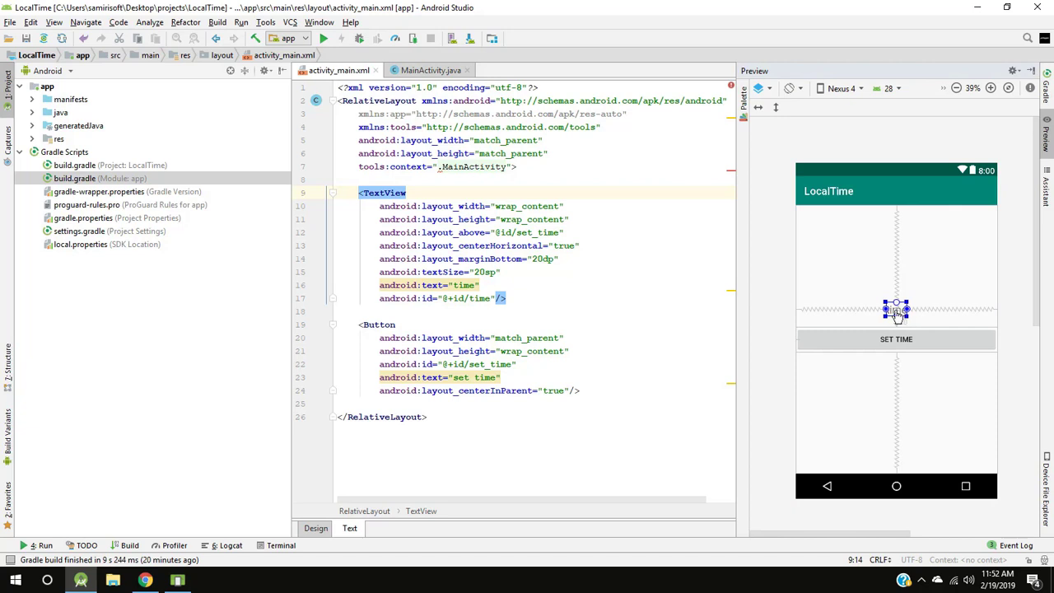
click(896, 339)
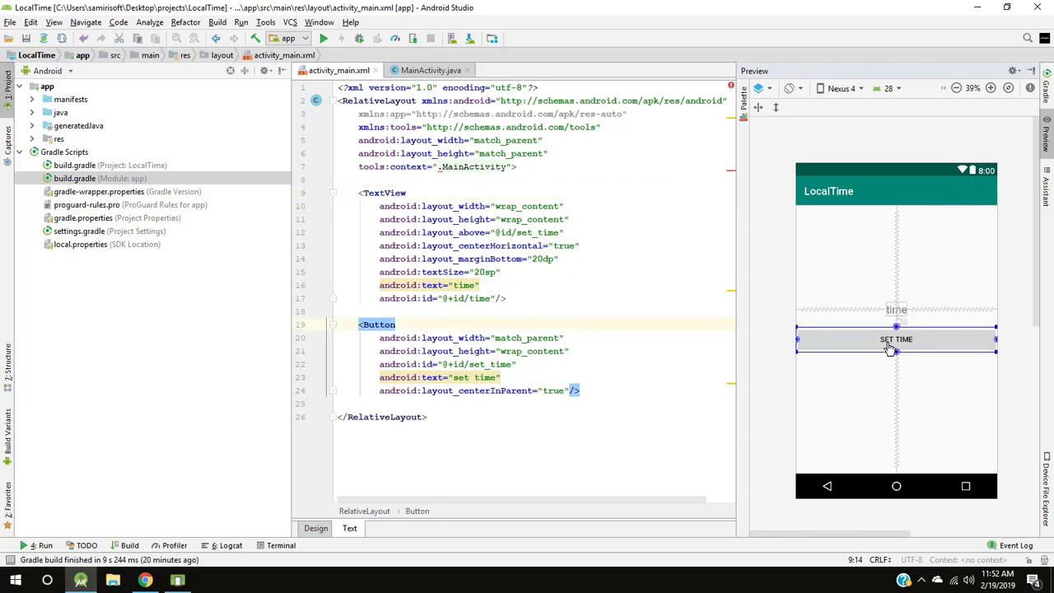
click(427, 70)
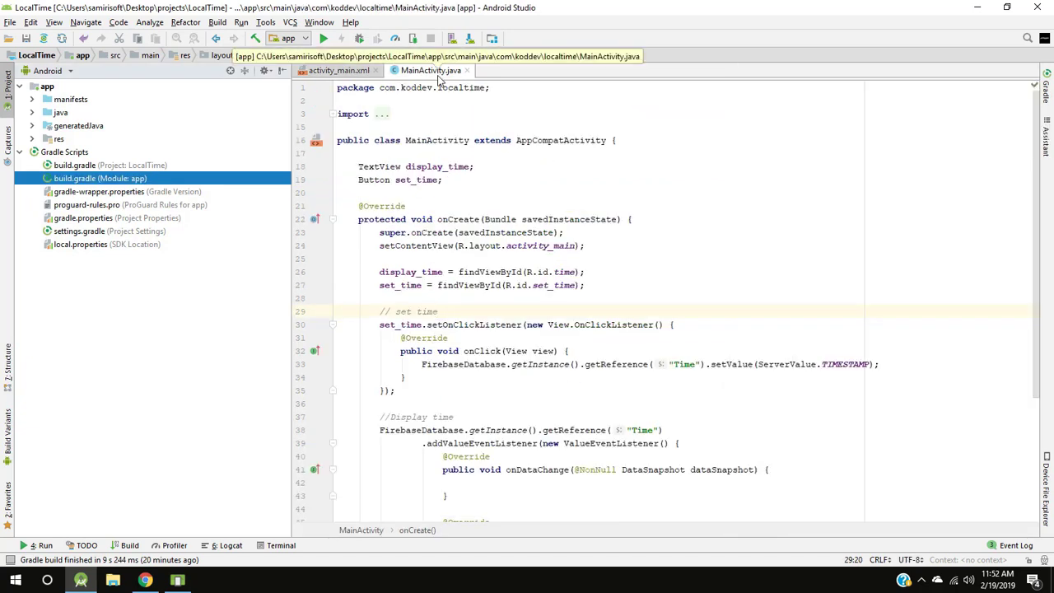
click(358, 166)
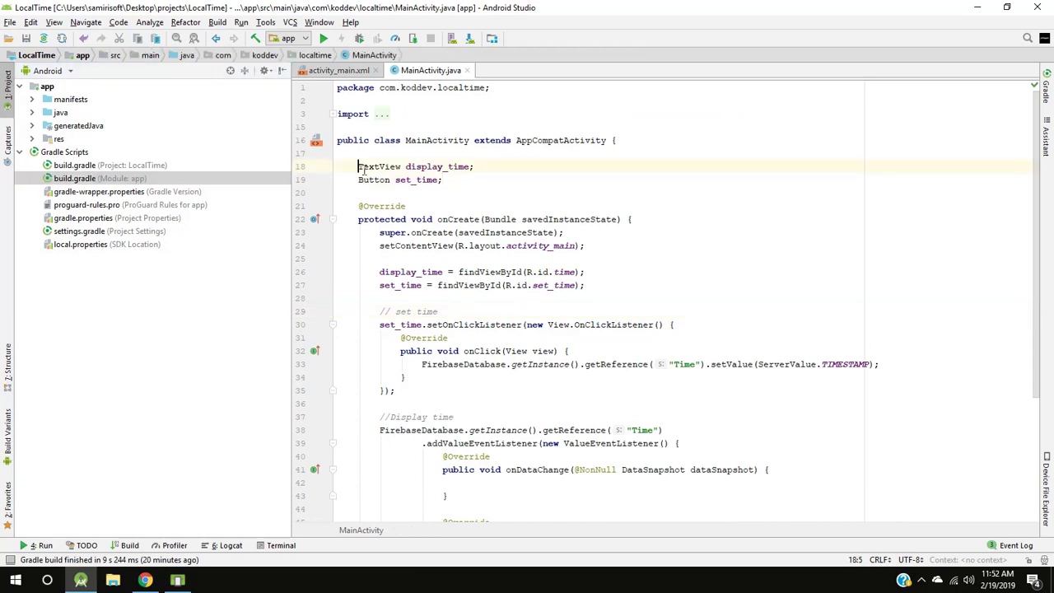
click(442, 179)
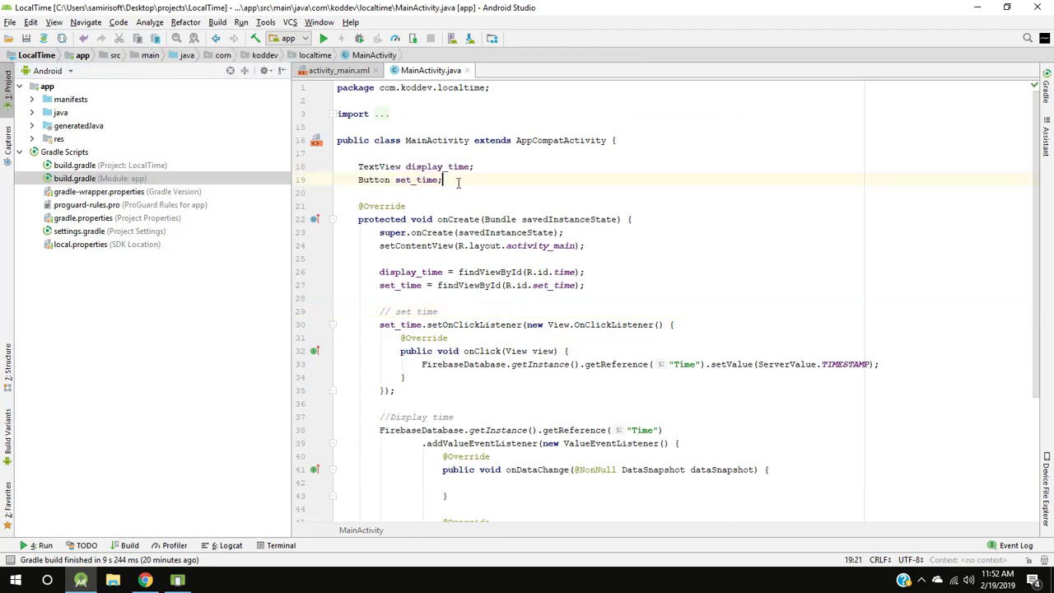
Step: Inspect the set_time click listener writing to the Firebase "Time" key and its display reference
scroll(down, 3)
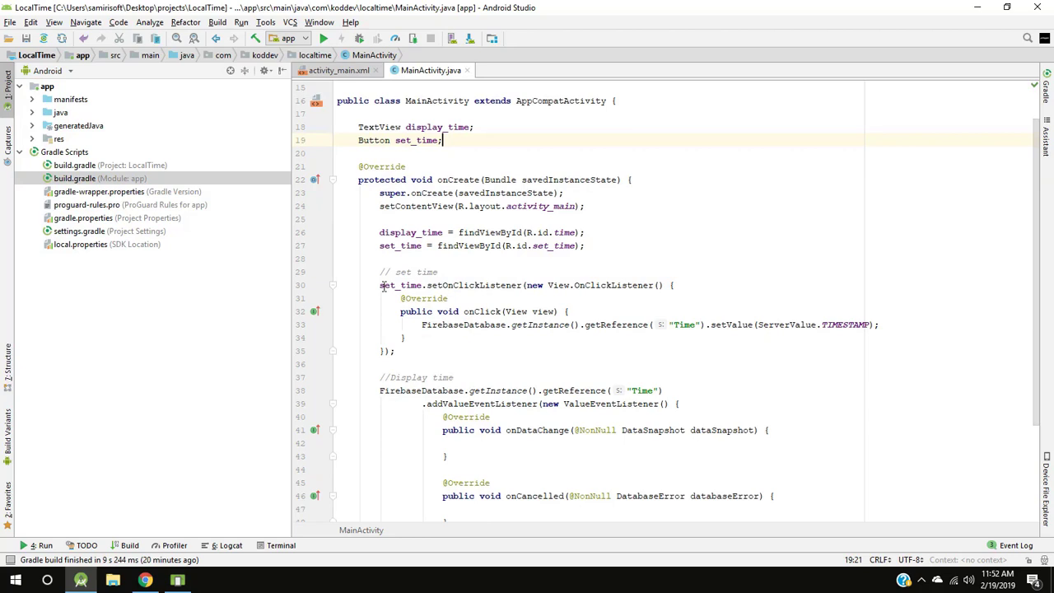
double_click(400, 285)
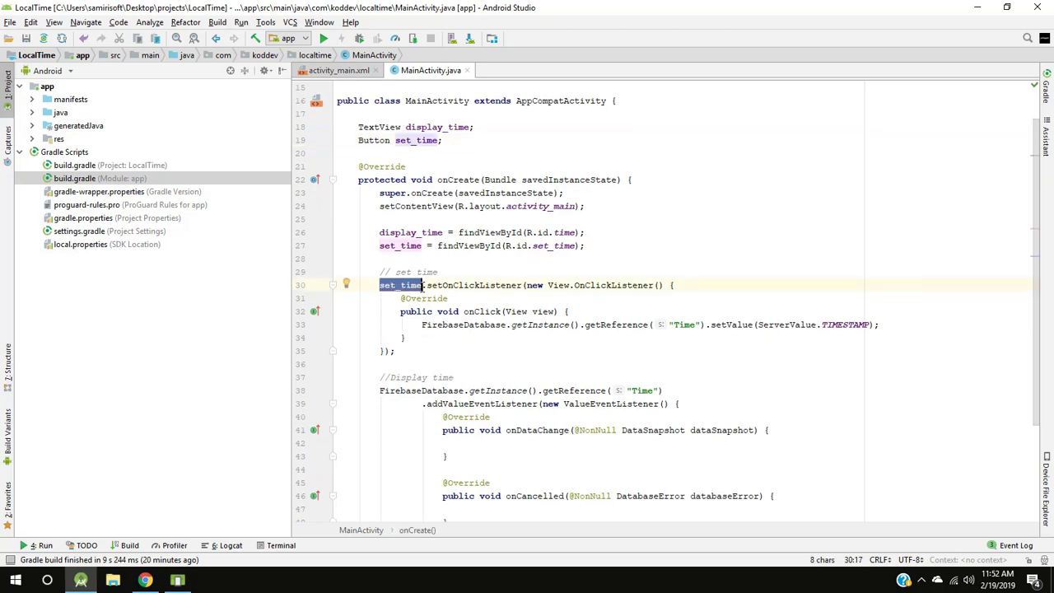
double_click(455, 324)
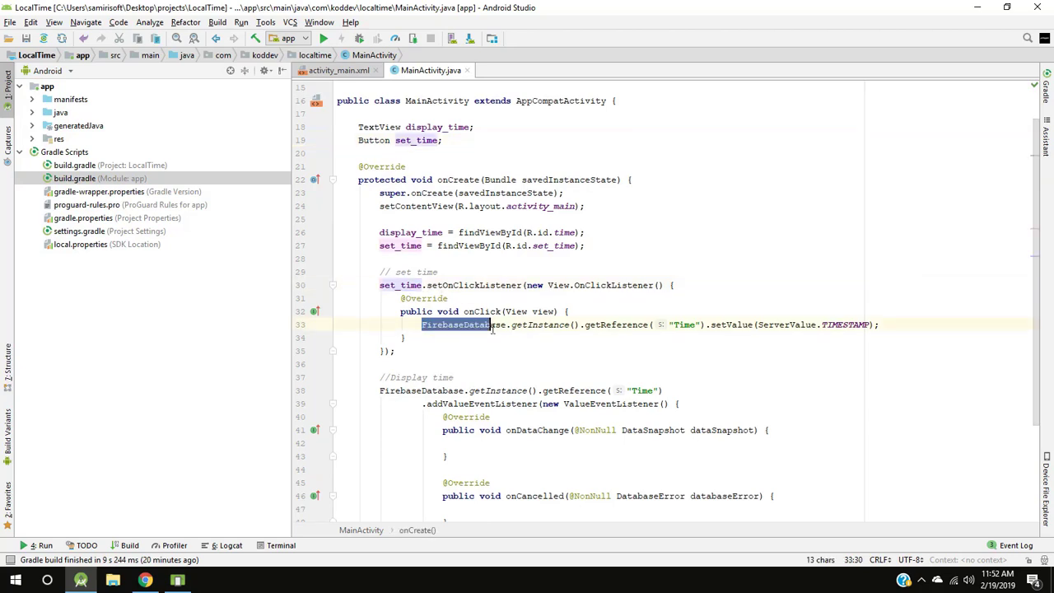
double_click(684, 324)
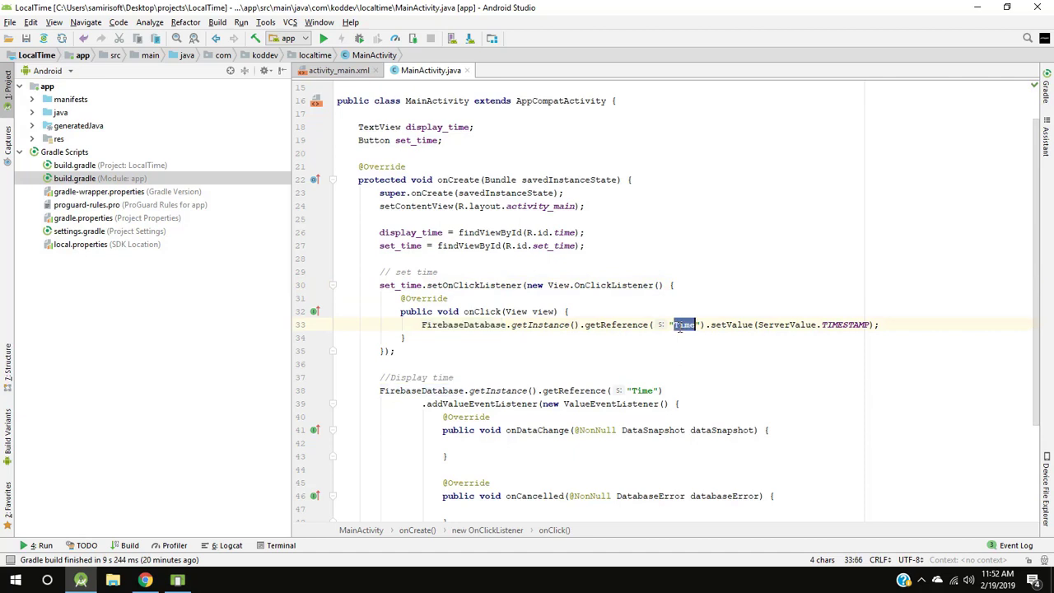
click(404, 337)
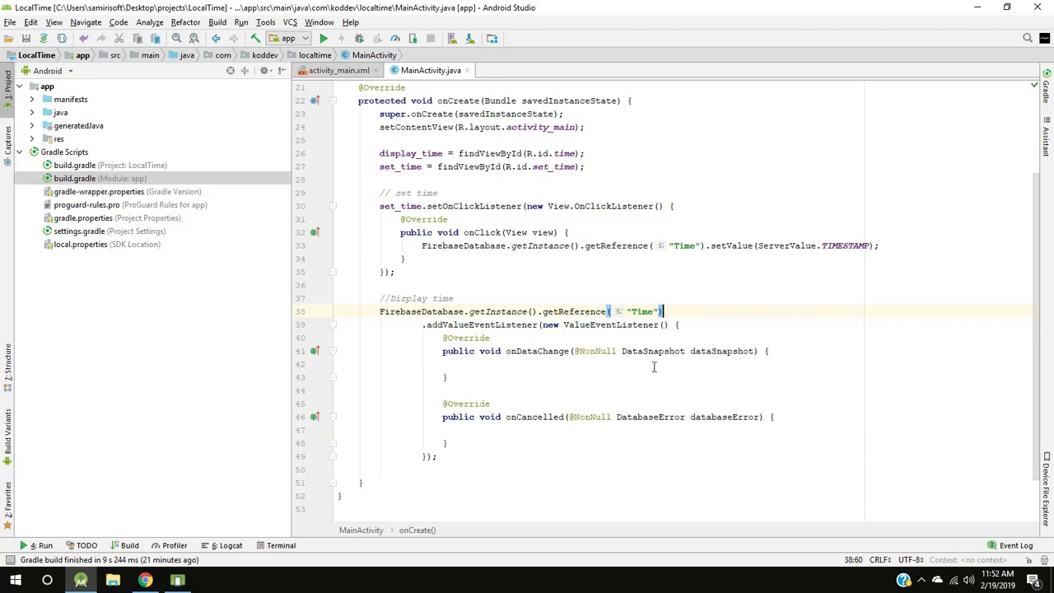
Step: Add an empty private String localTime(long time) method below onCreate
scroll(down, 3)
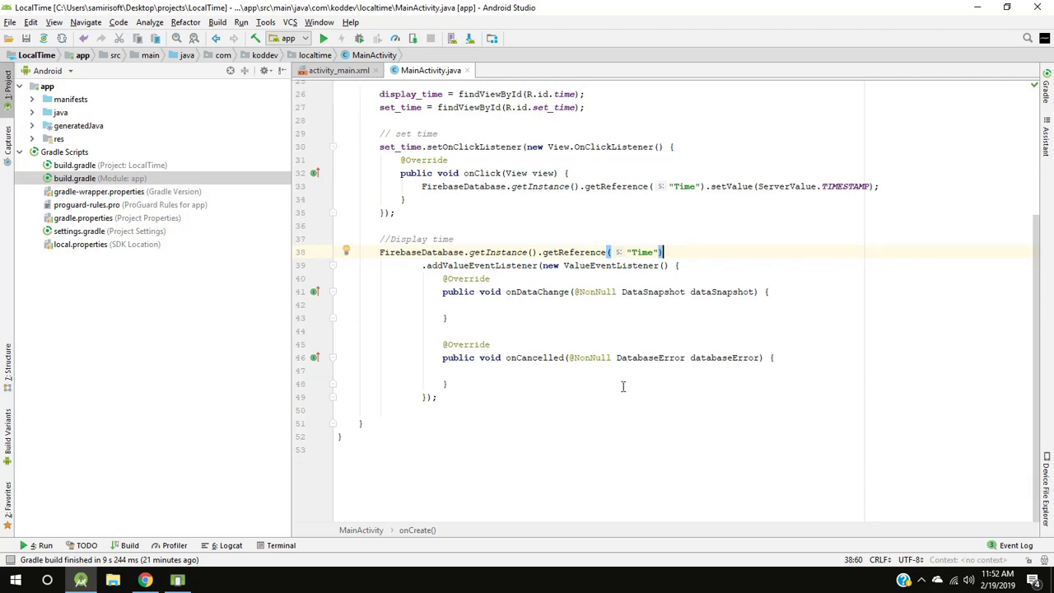
click(392, 422)
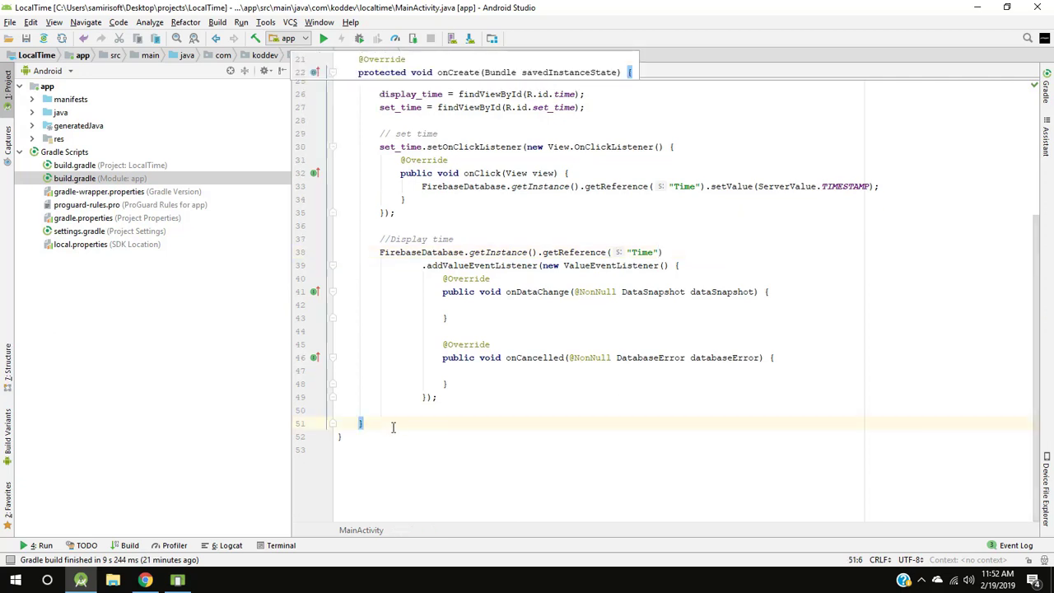
text(private S)
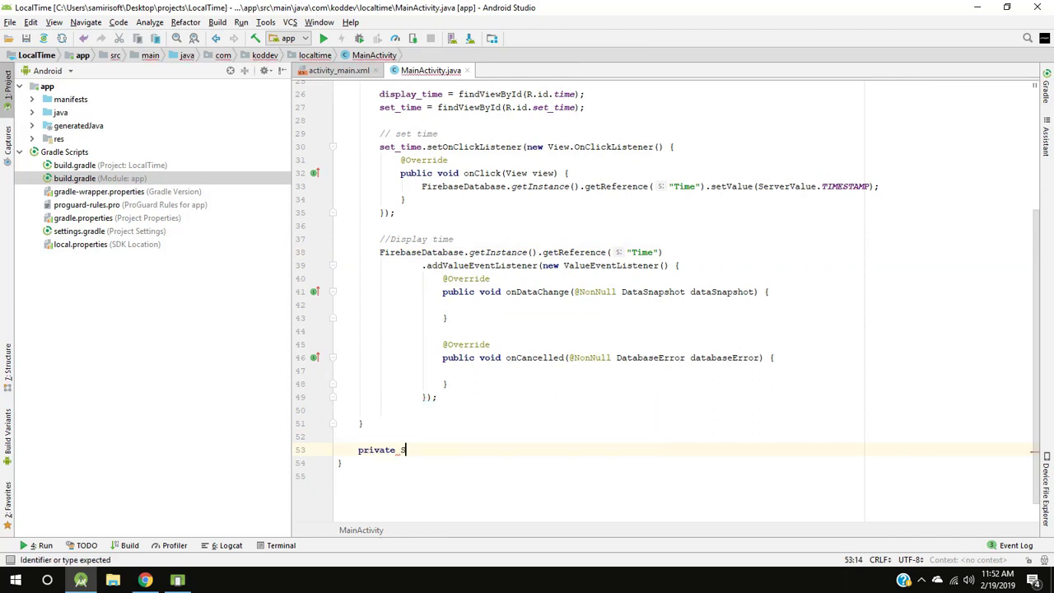
text(tring_loc)
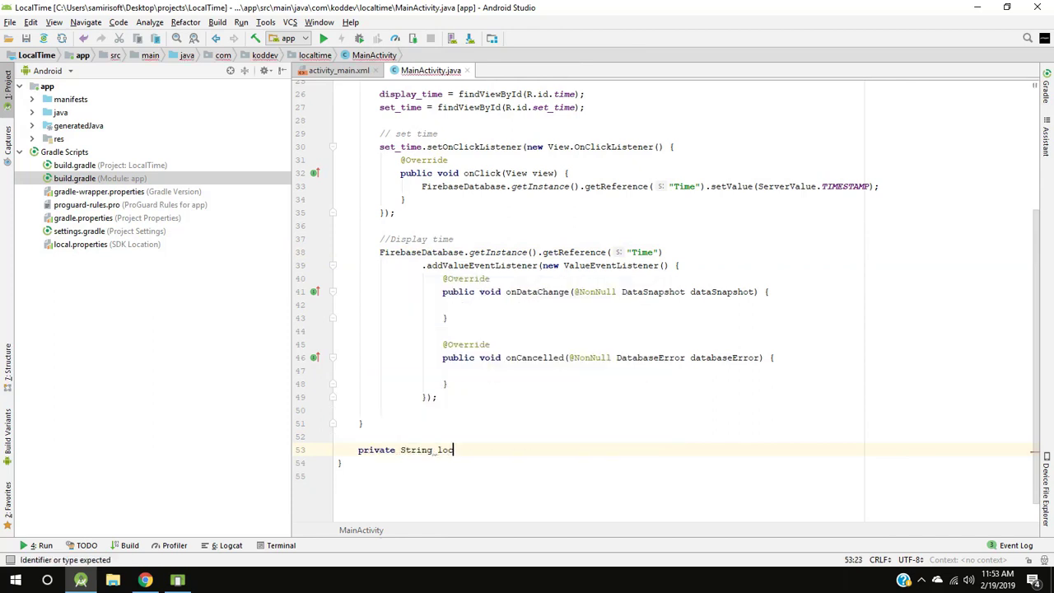
text(alTime())
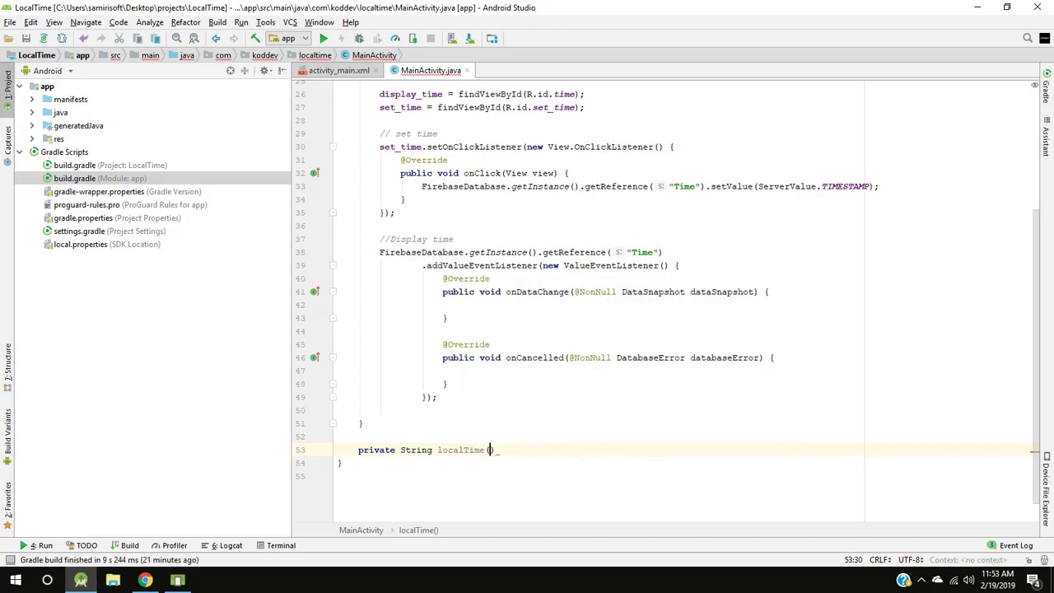
text(long t)
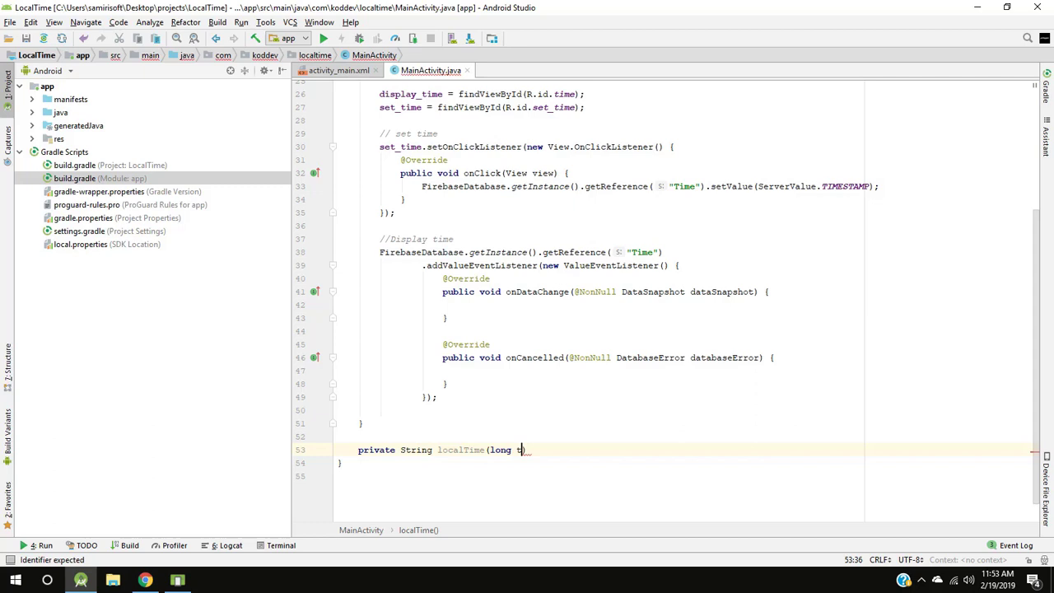
text(ime) {})
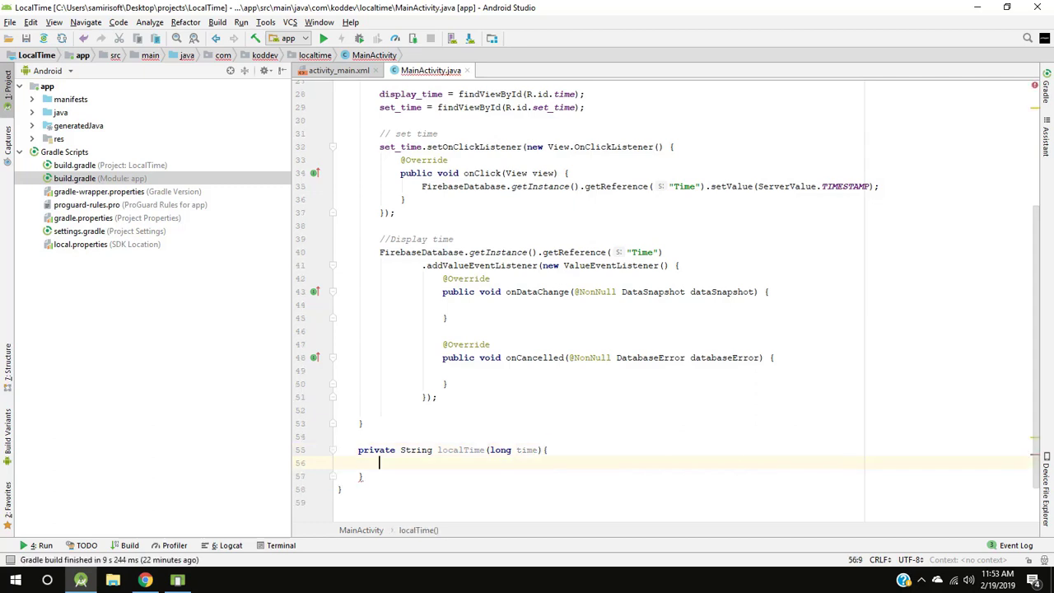
Step: Declare SimpleDateFormat format with pattern "yyy-MM-dd'T'HH:mm:ssZ" inside localTime
text(SimpleDateFormat format)
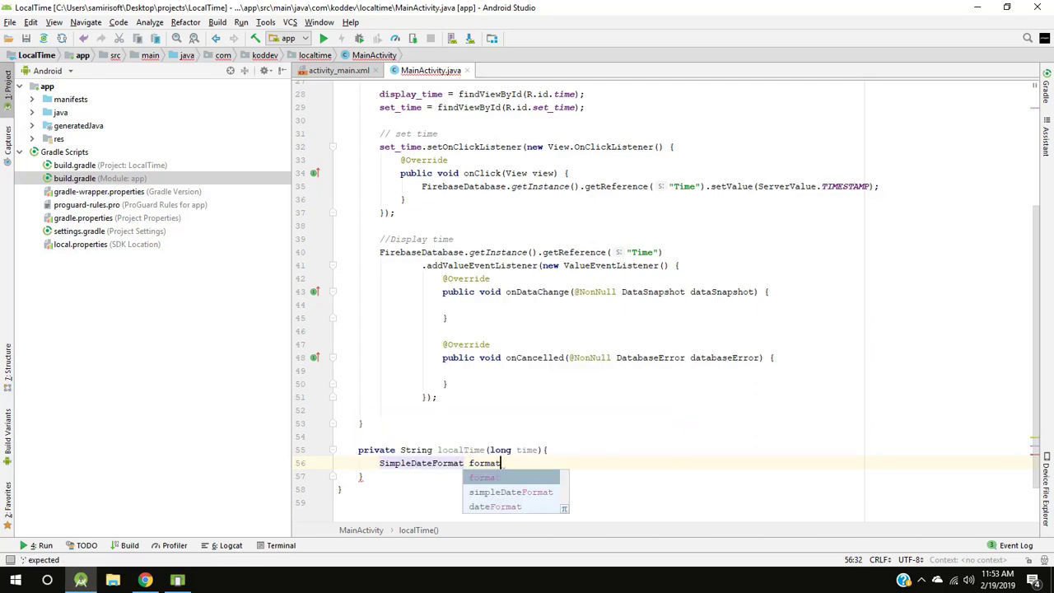
text(= new SimpleDateFormat("yyy"))
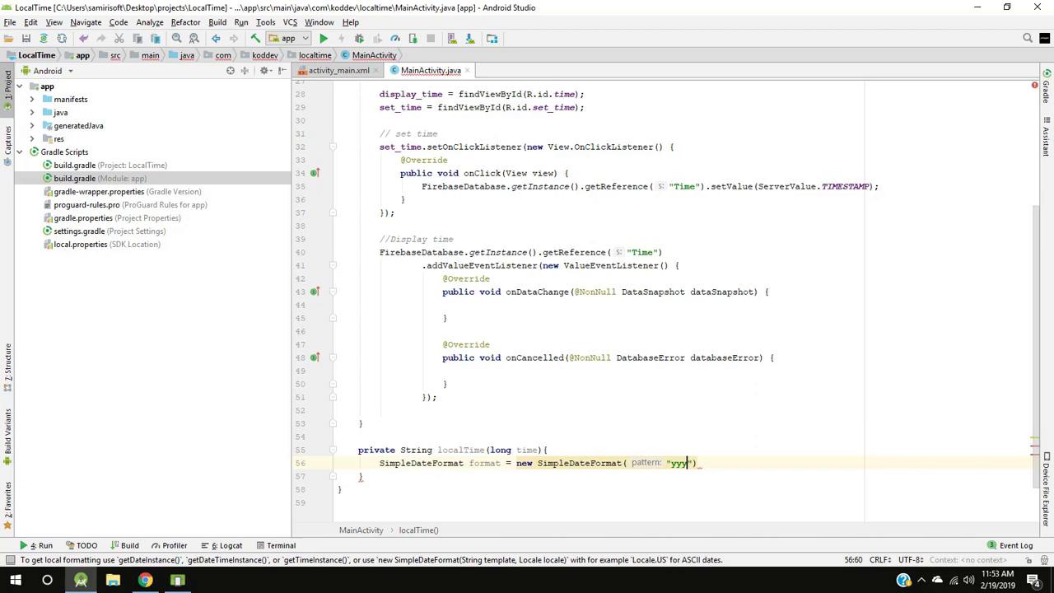
text(-MM-)
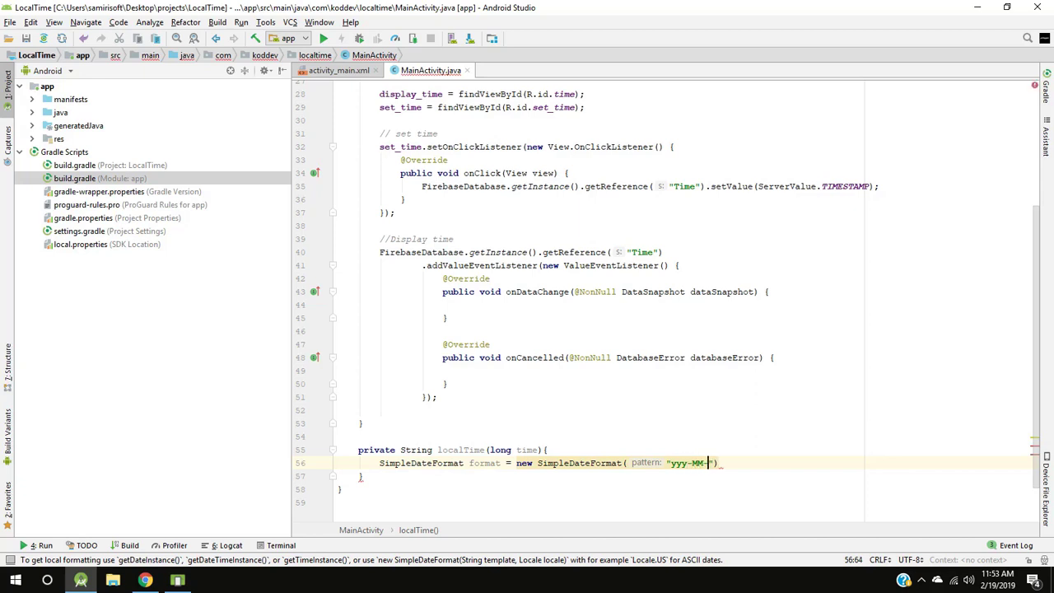
text(dd'T)
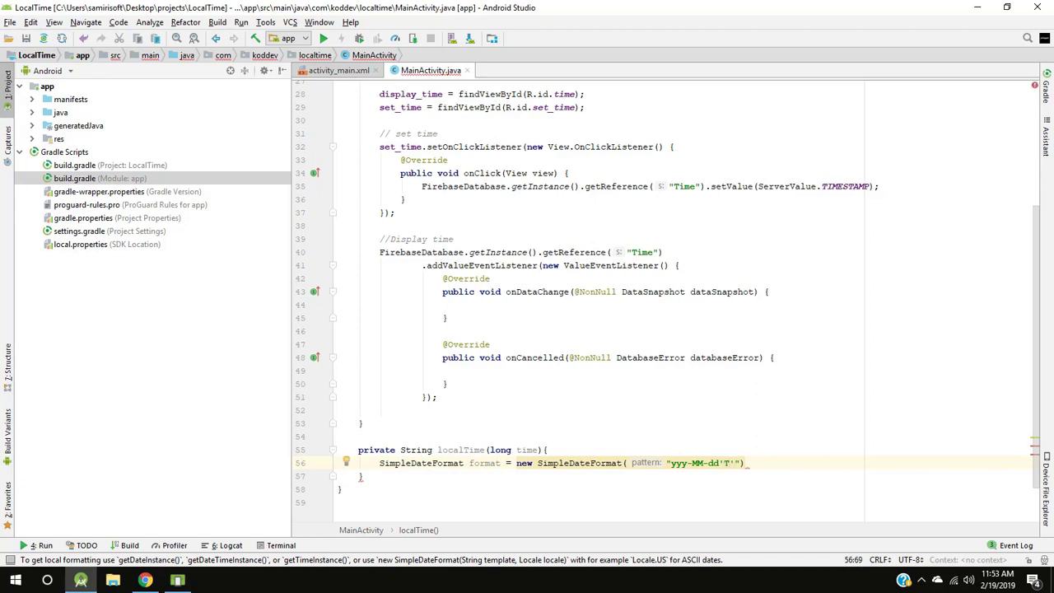
text(HH:mm:ssZ)
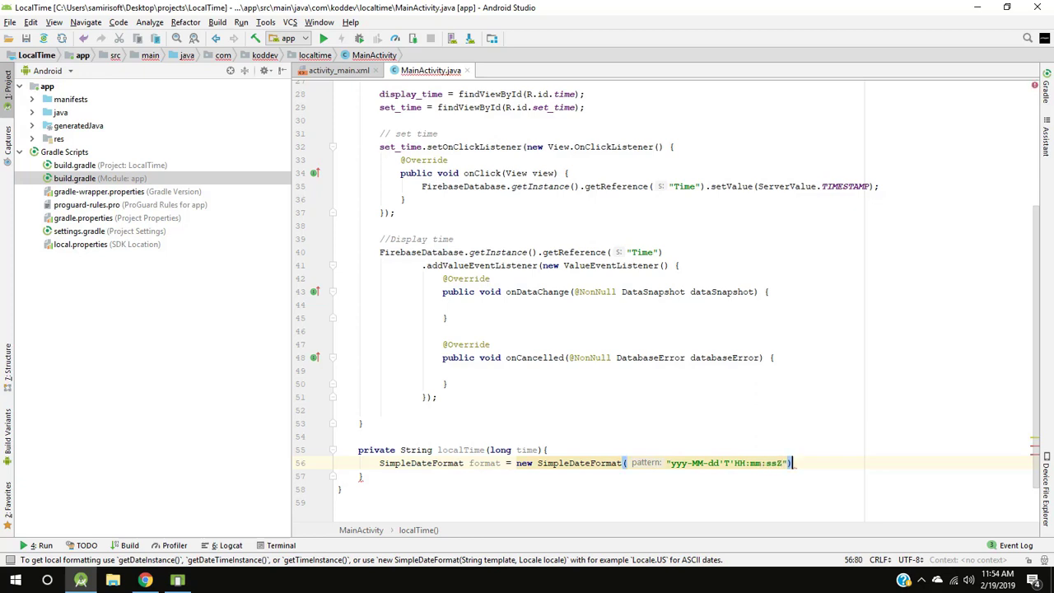
text(;)
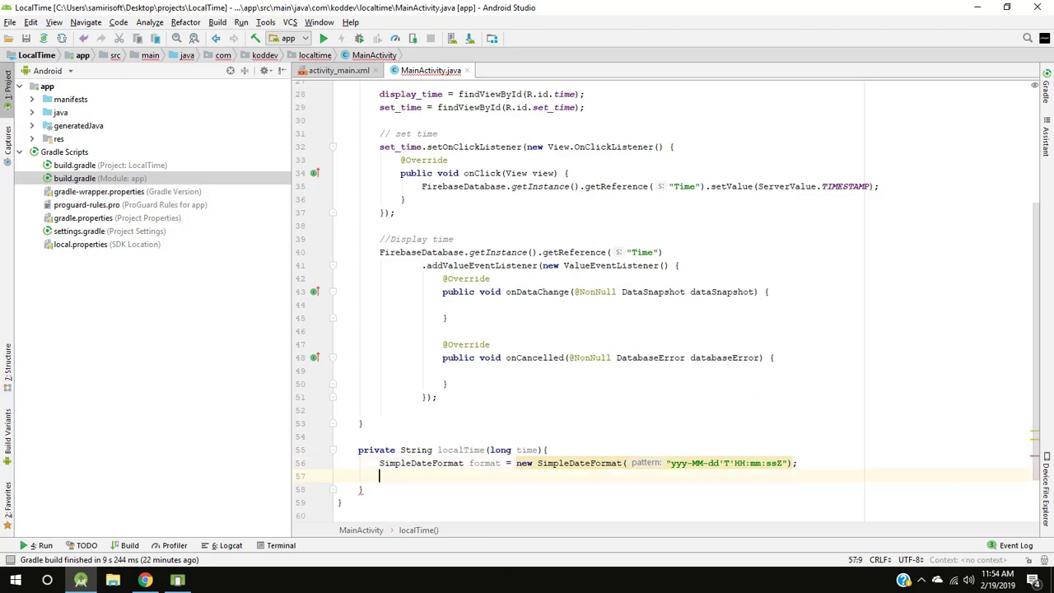
Step: Format time into String dateString and set the format's time zone to GMT
text(String_dateString)
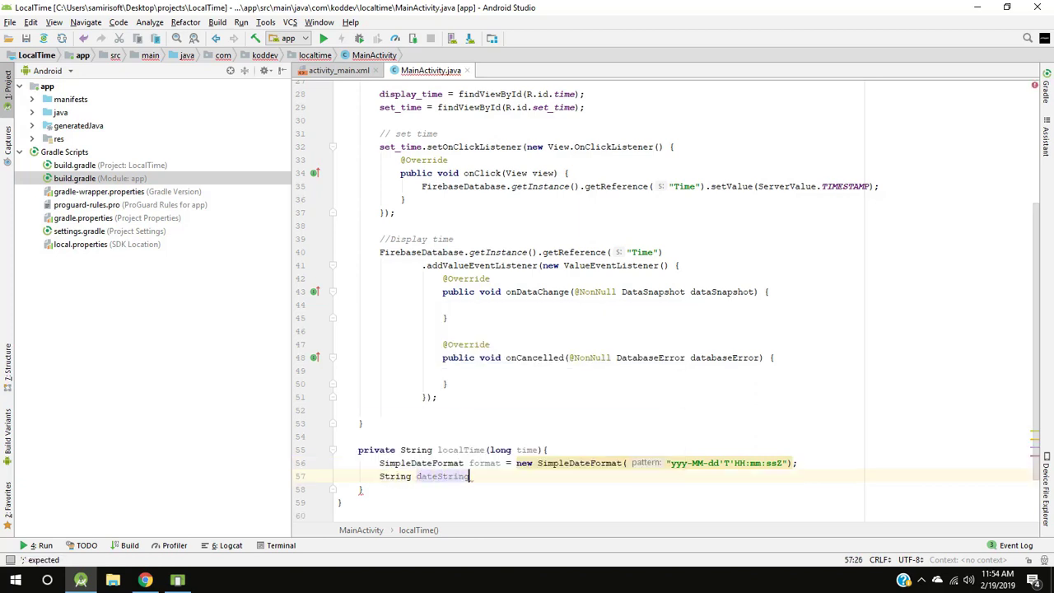
text(= for)
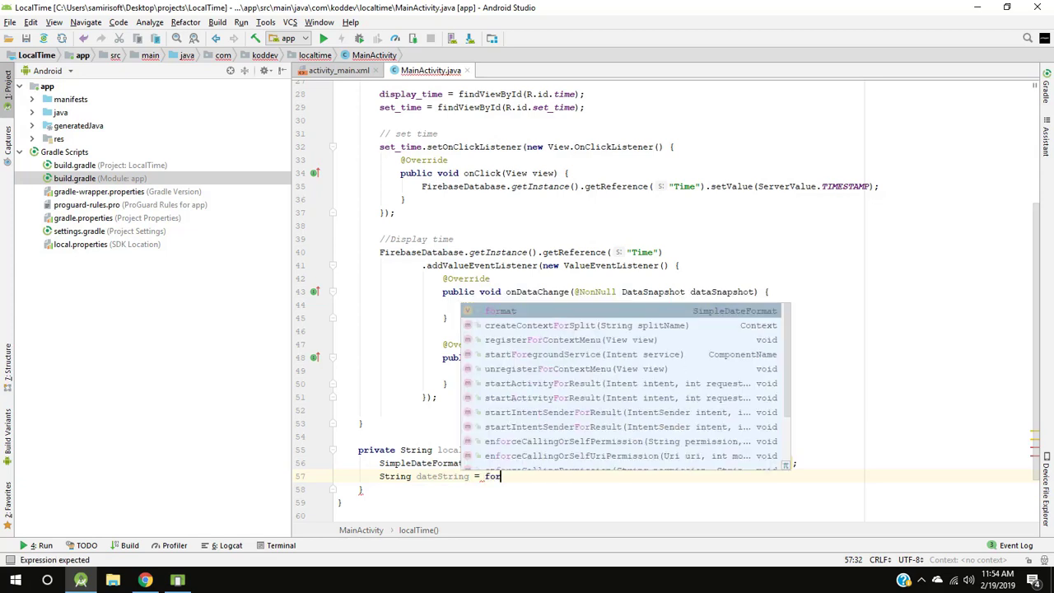
text(.format(new Date()))
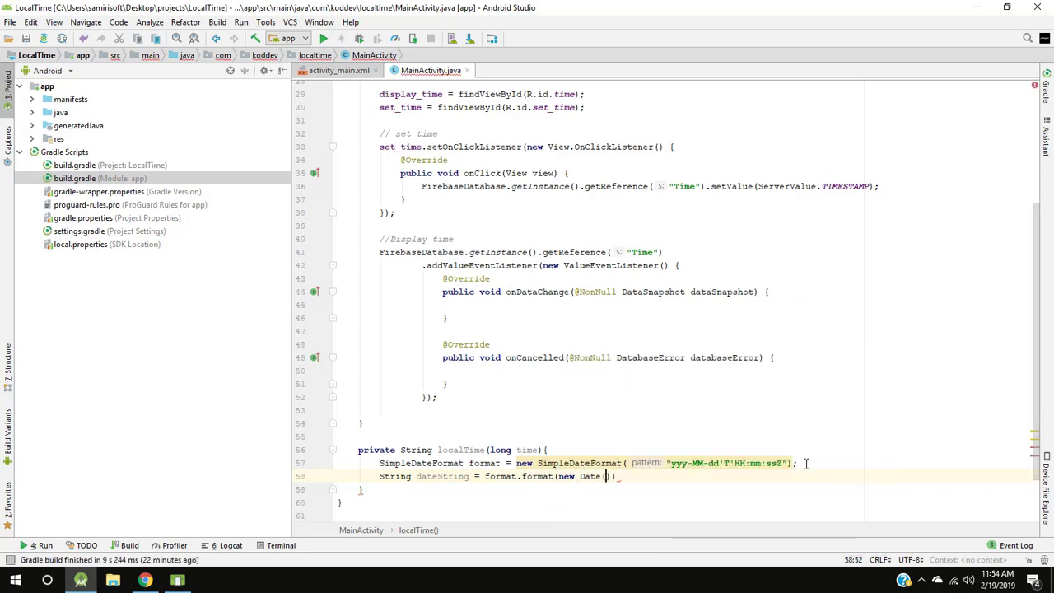
text(time))
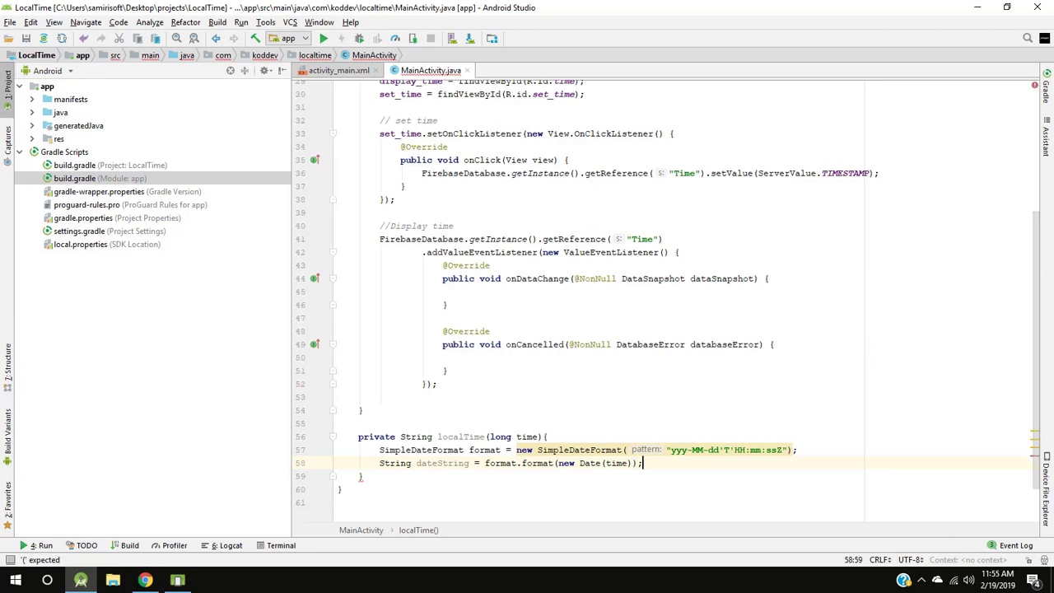
text(for)
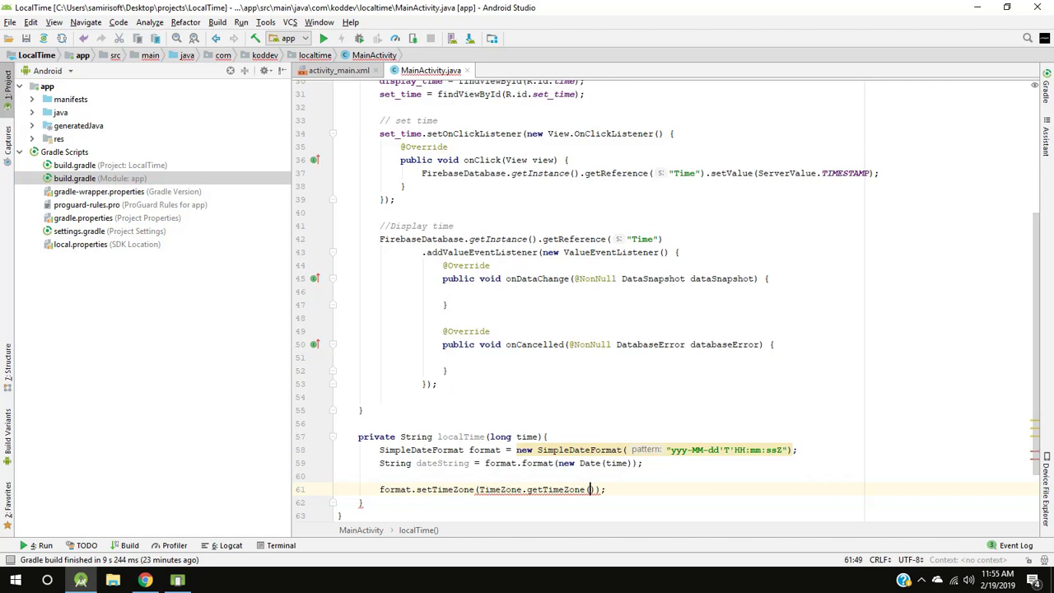
text("")
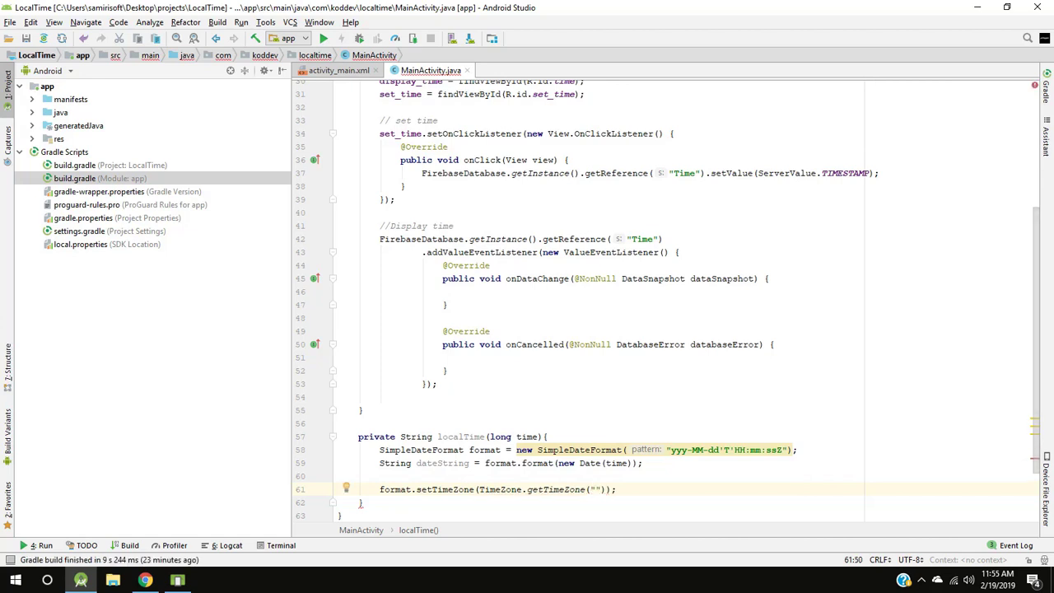
text(GMT)
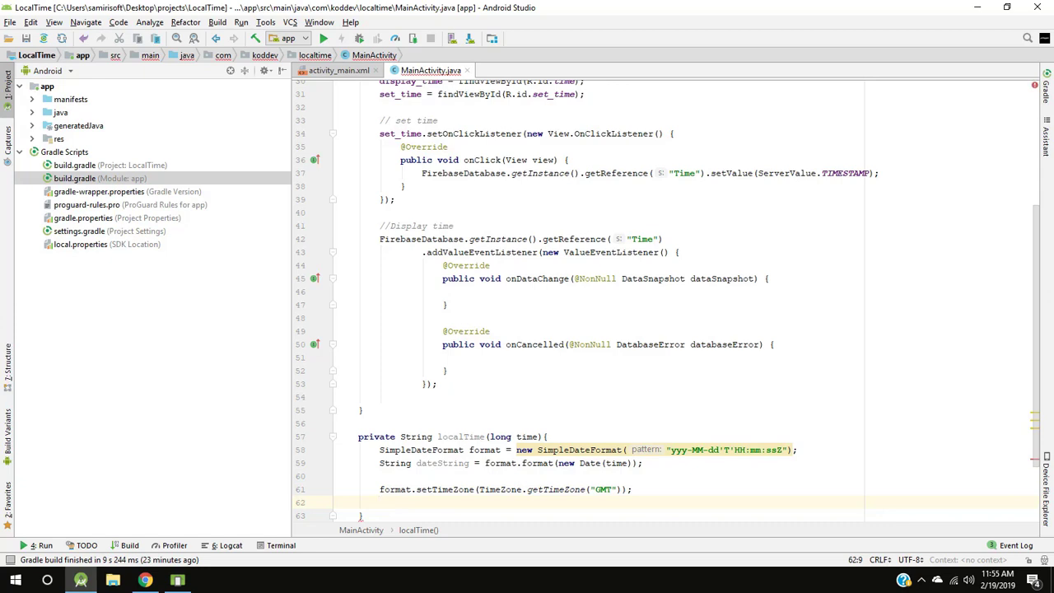
Step: Parse dateString into Date value and surround it with try/catch
text(Date value =)
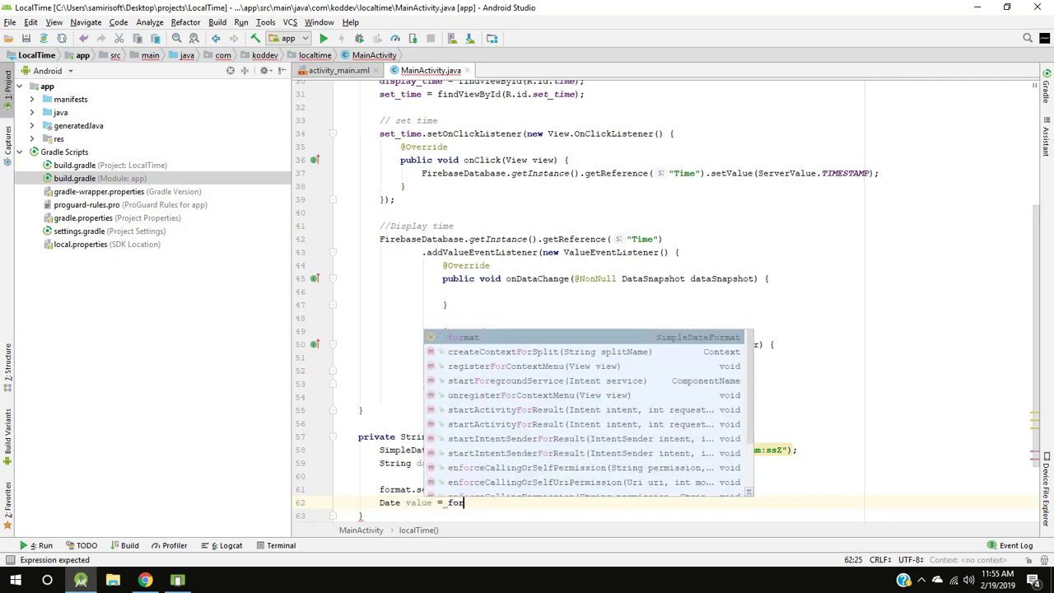
text(format.pa)
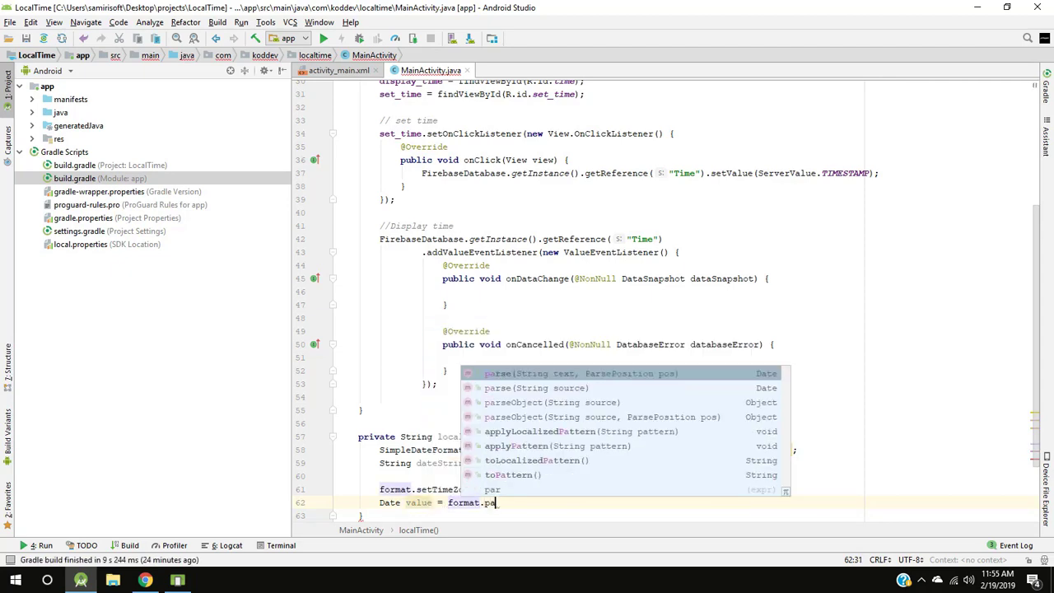
text(dateString))
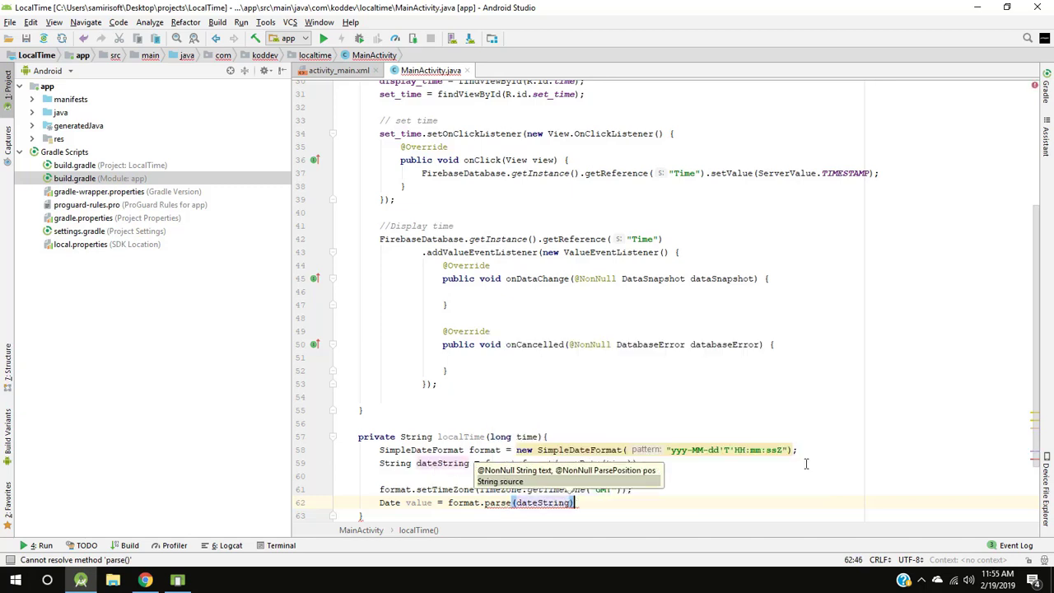
scroll(down, 3)
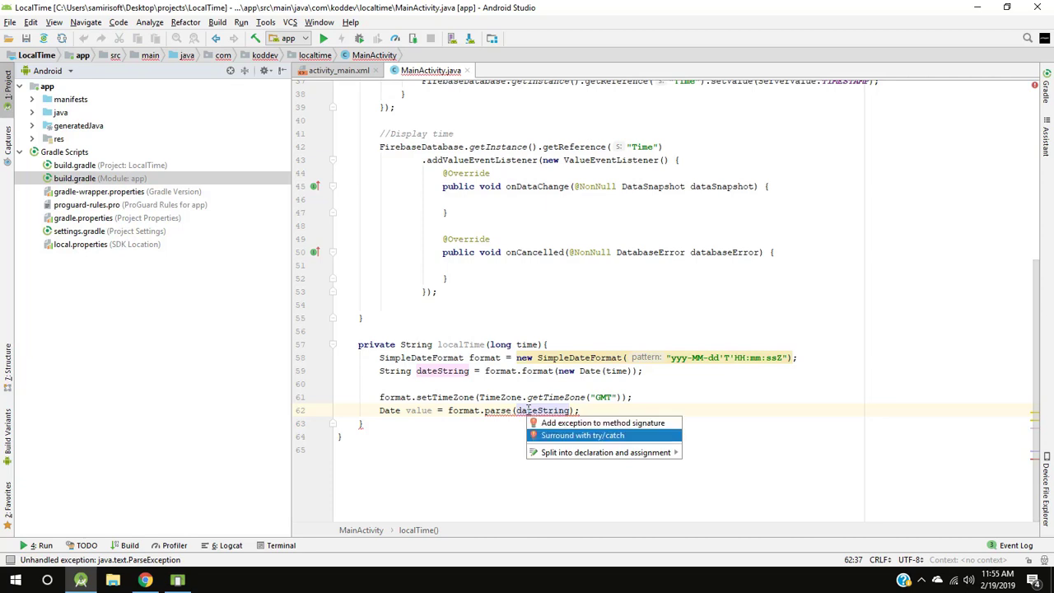
click(582, 435)
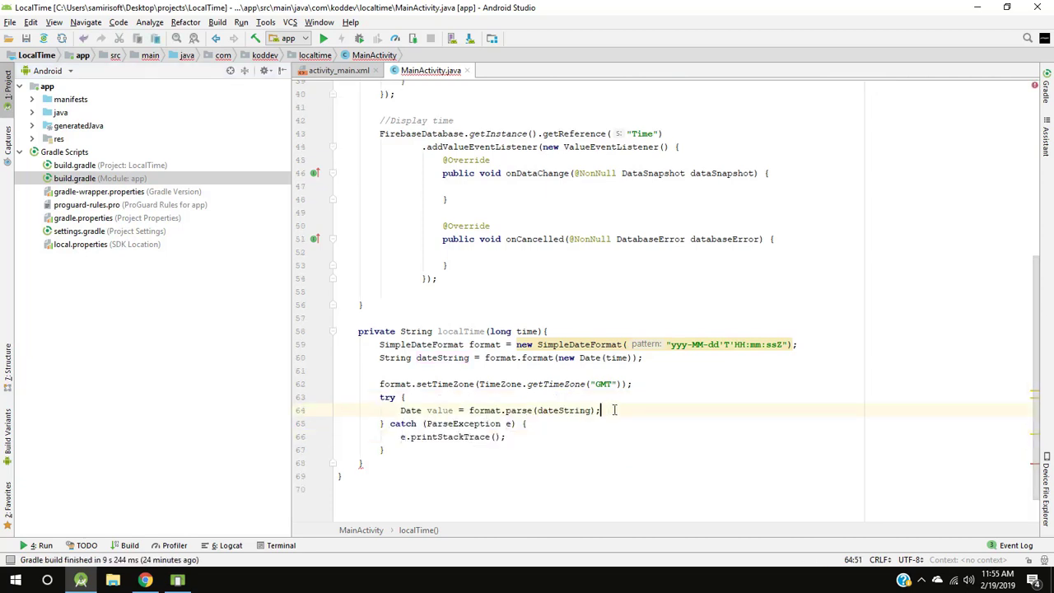
Step: Inside try, create newFormat as a new SimpleDateFormat with pattern "HH:mm"
key(enter)
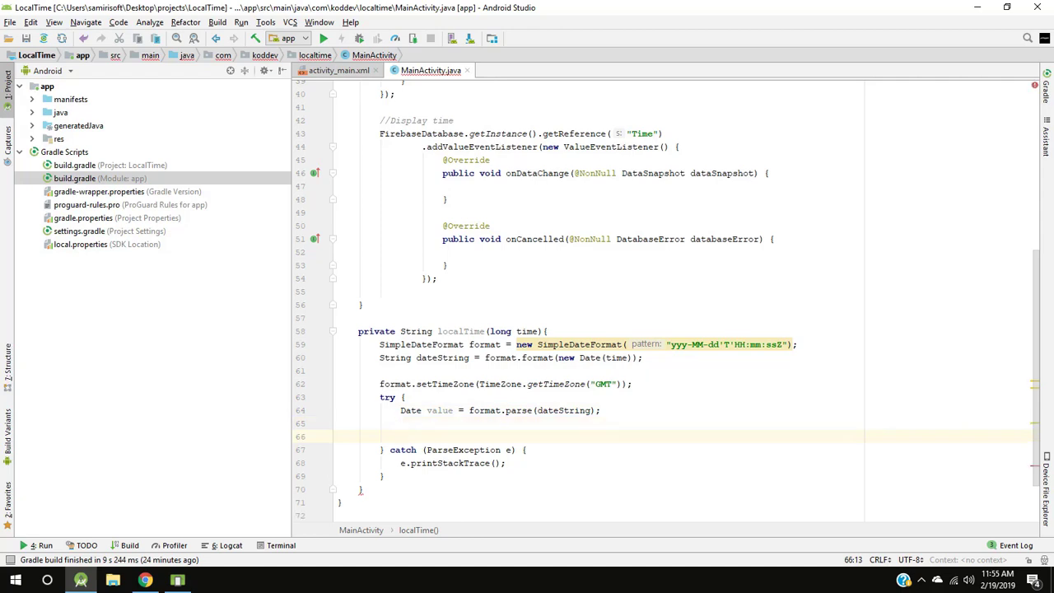
text(SimpleDateFormat)
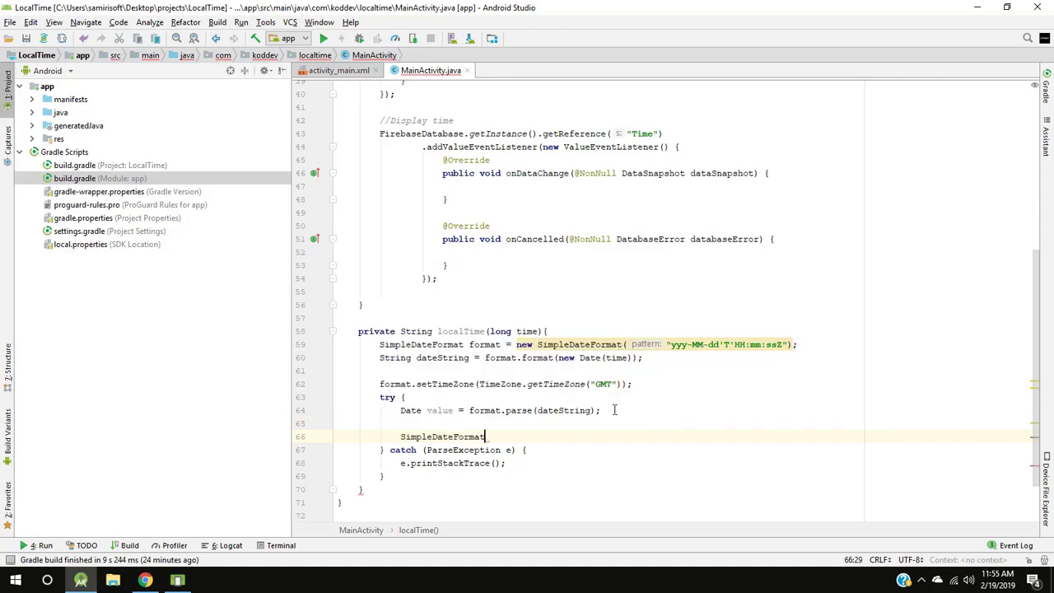
text(_newFormat = new)
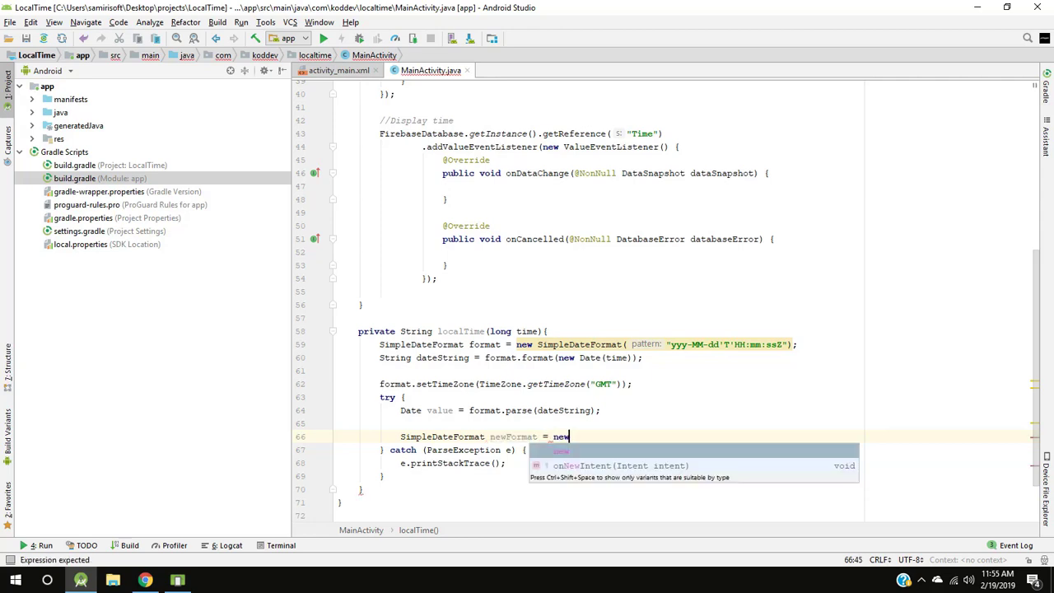
text(SimpleDateFormat(")
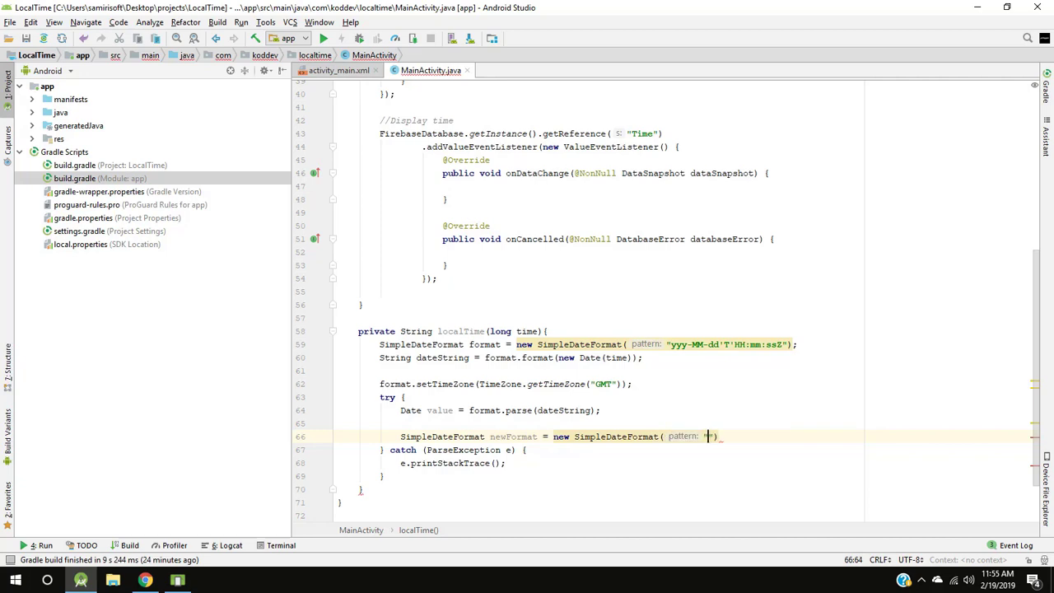
text(HH:)
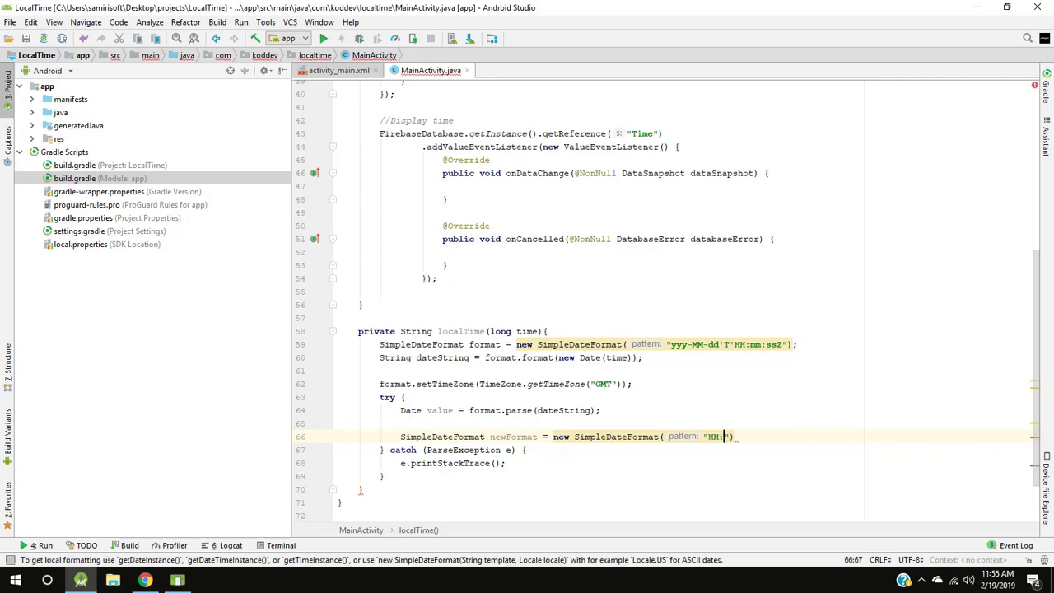
text(mm)
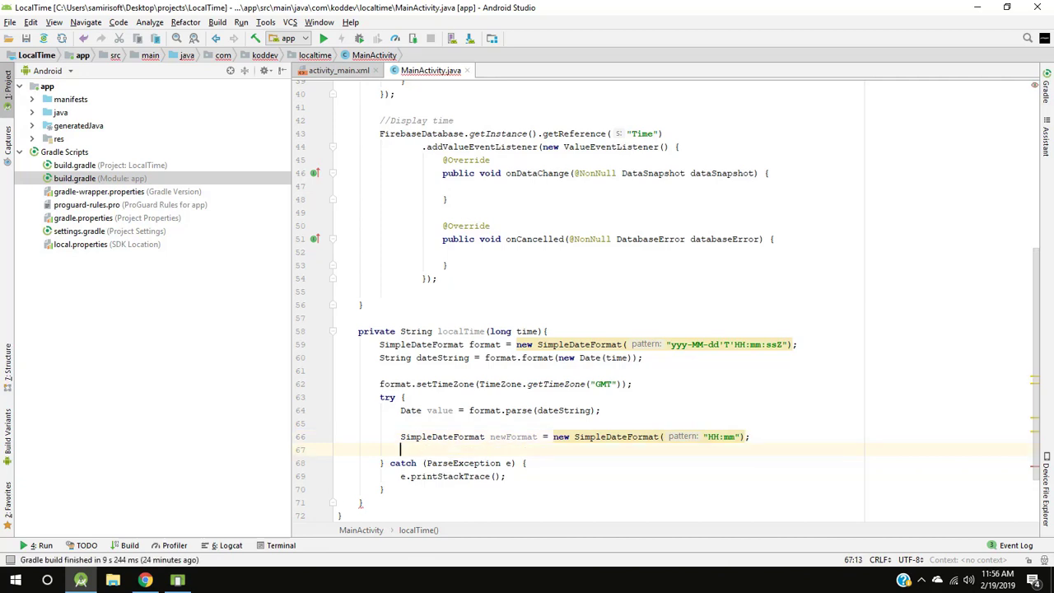
Step: Set newFormat to TimeZone.getDefault() and assign dateString = newFormat.format(value)
text(newFormat.setTimeZone();)
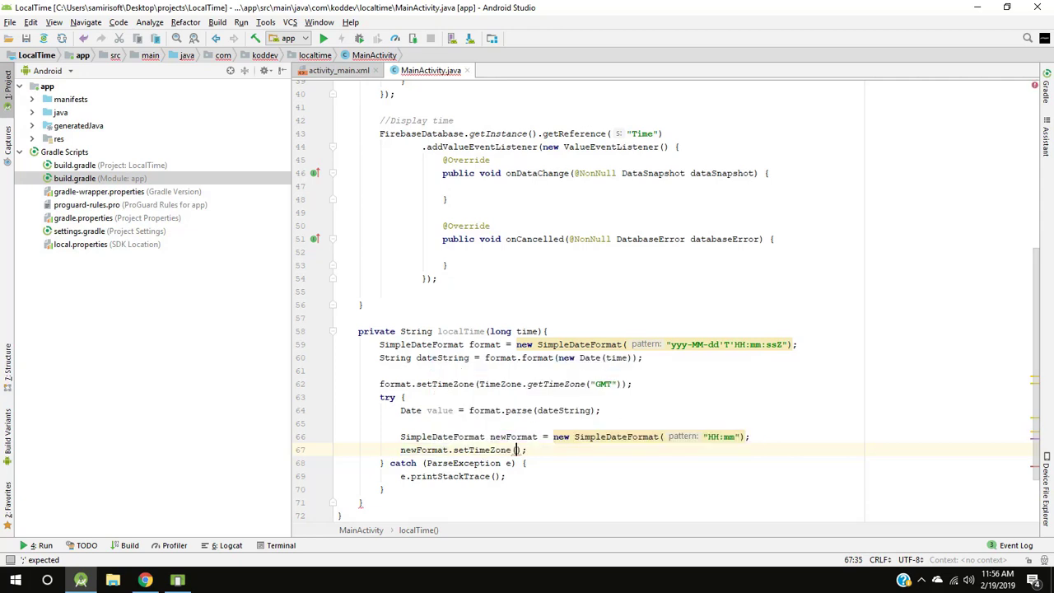
text(TimeZone.getDefault()
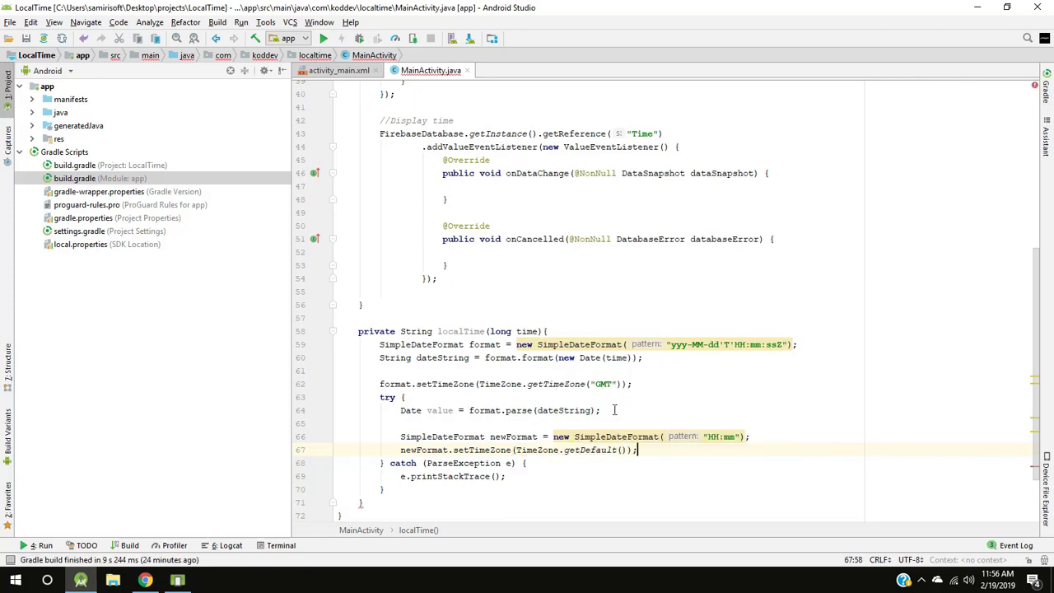
text(dateString =)
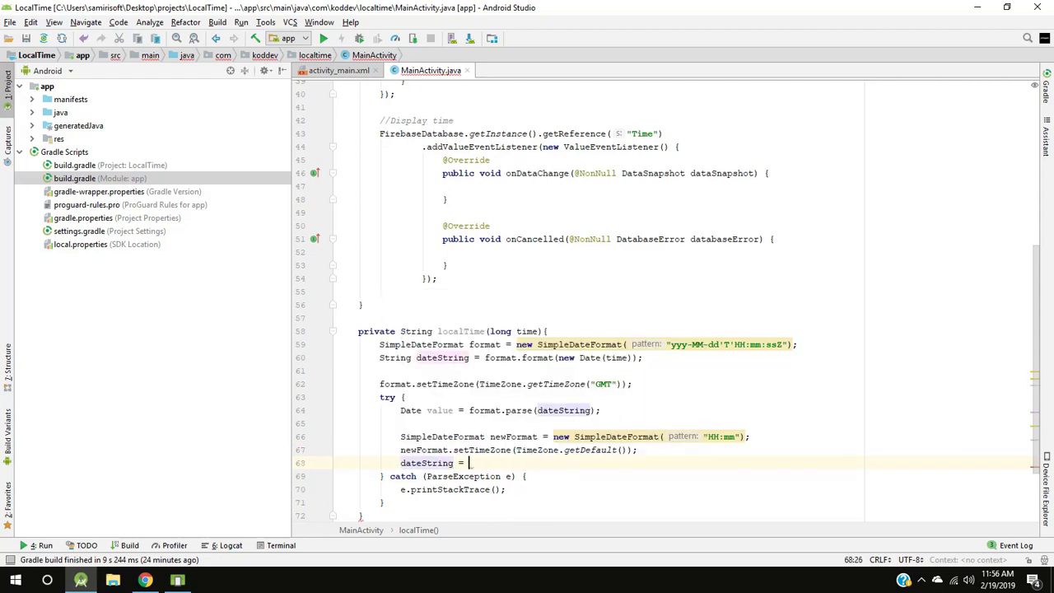
text(newFormat.format()
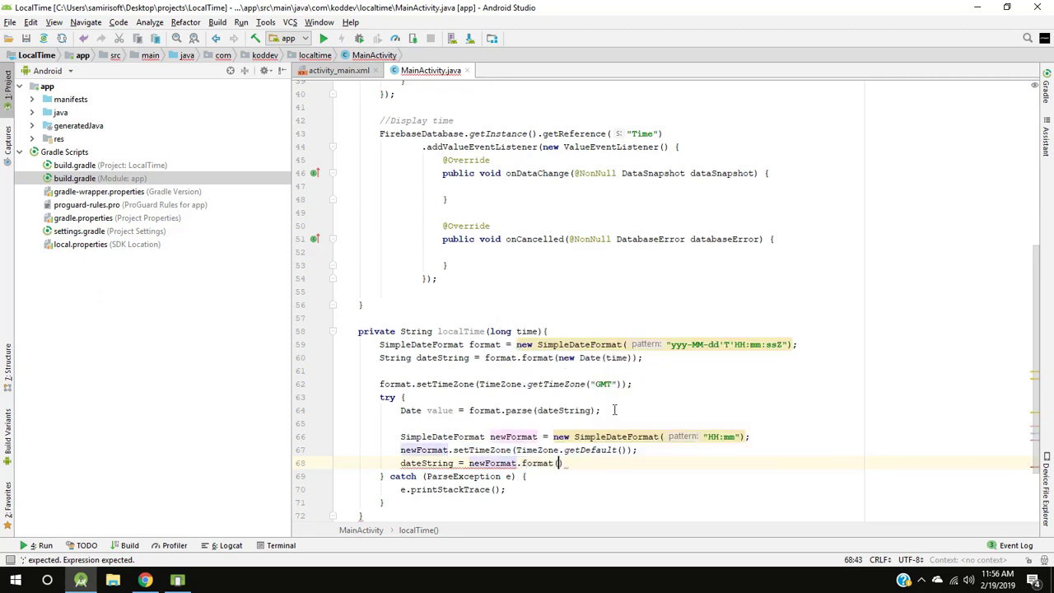
text(value)
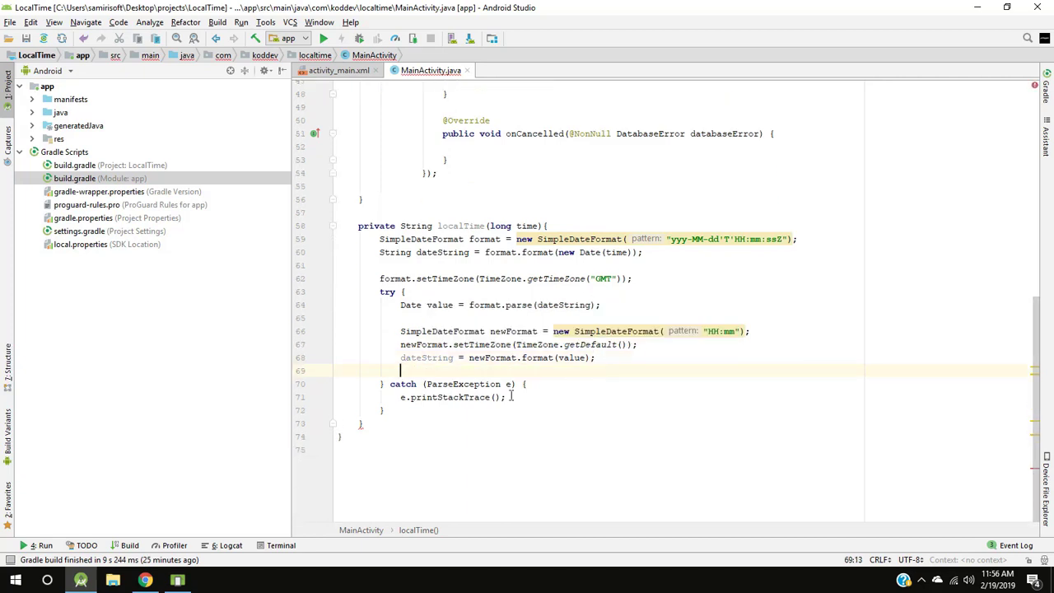
Step: In the catch block, set dateString to " "
text(e)
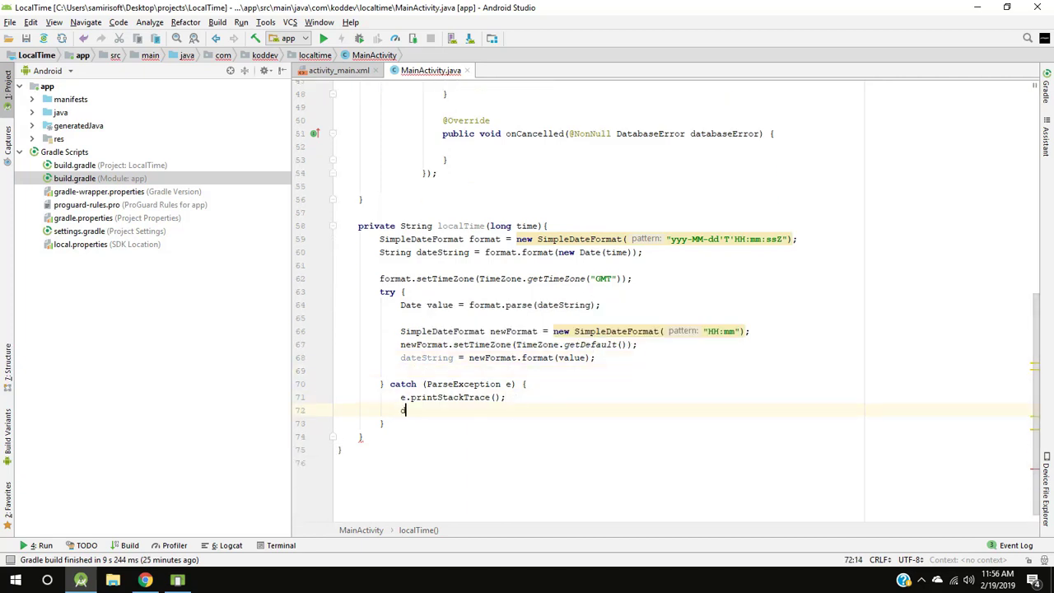
text(ateString =)
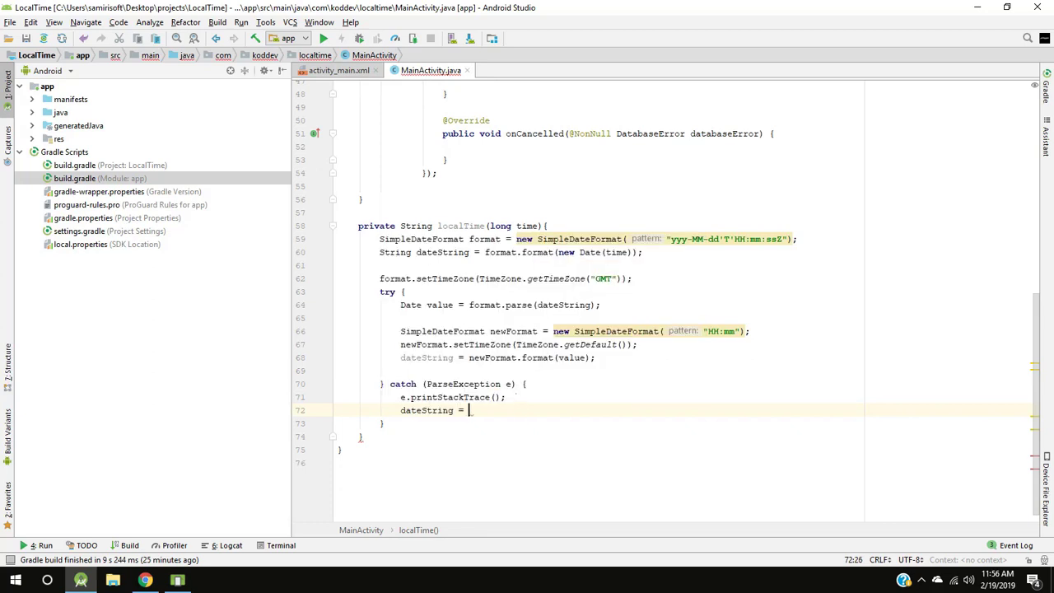
text(" ";)
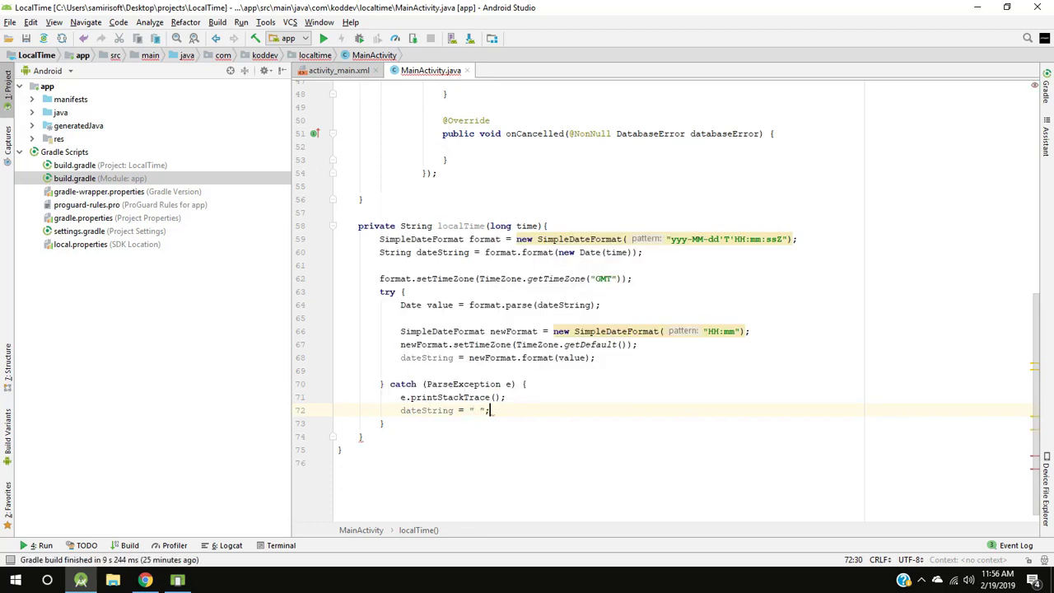
click(383, 423)
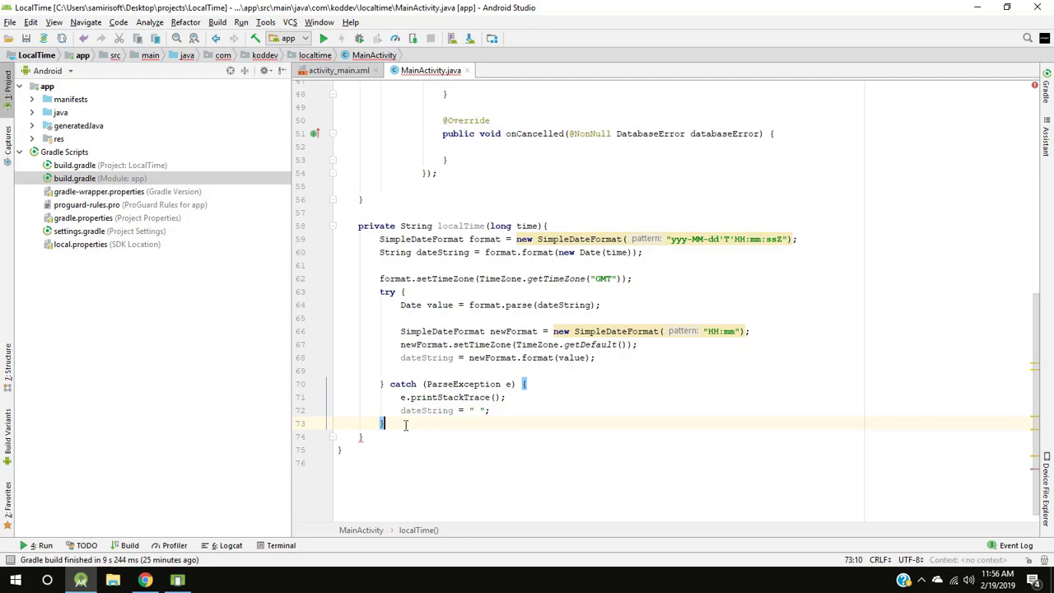
Step: Add return dateString; after the try/catch in localTime
text(return)
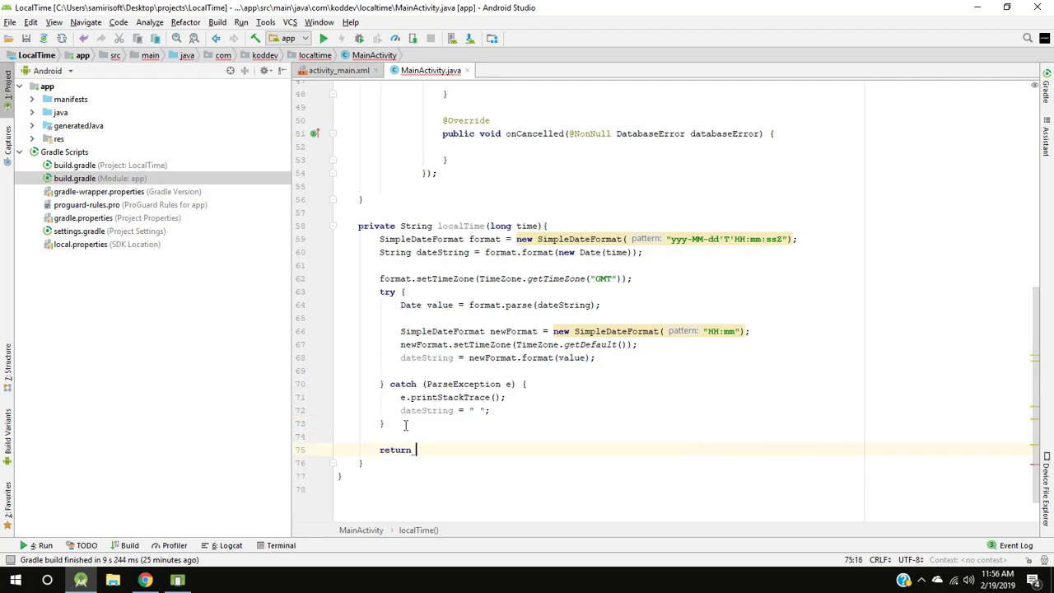
text(dateString;)
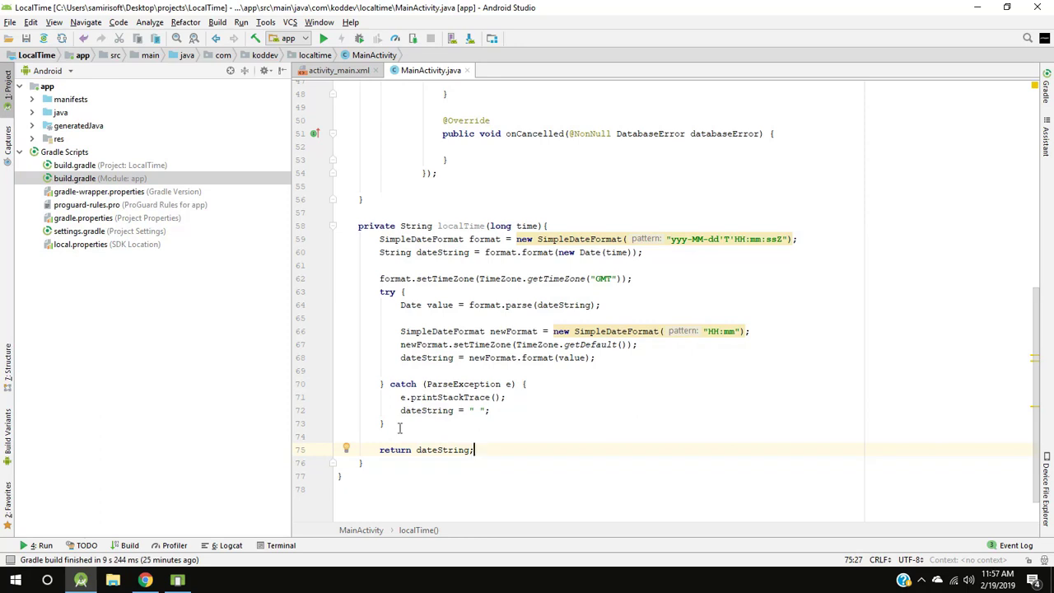
scroll(up, 3)
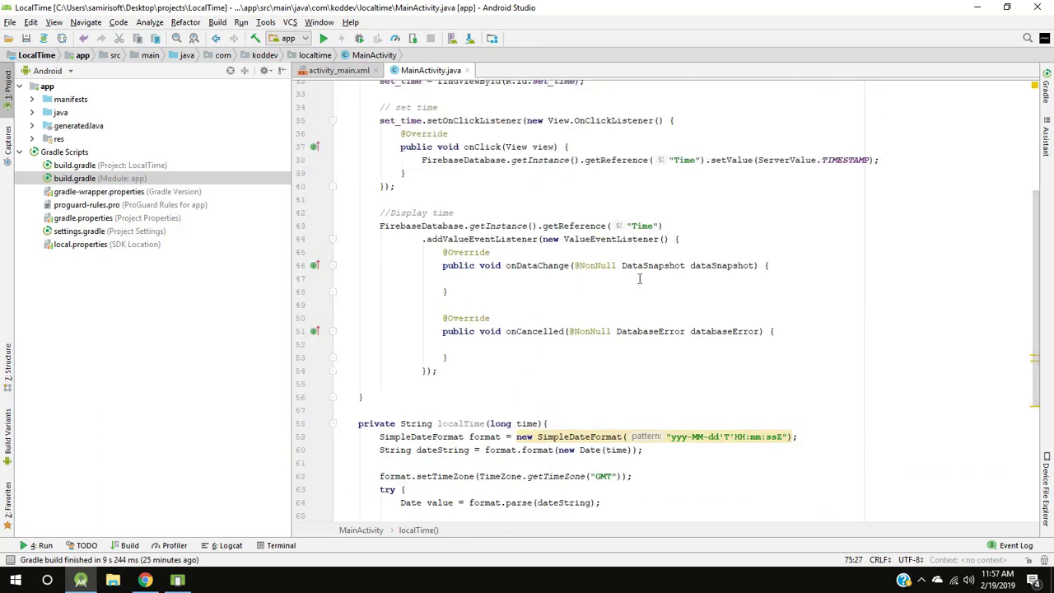
Step: In onDataChange, add an if (dataSnapshot.getValue() != null) block
click(400, 277)
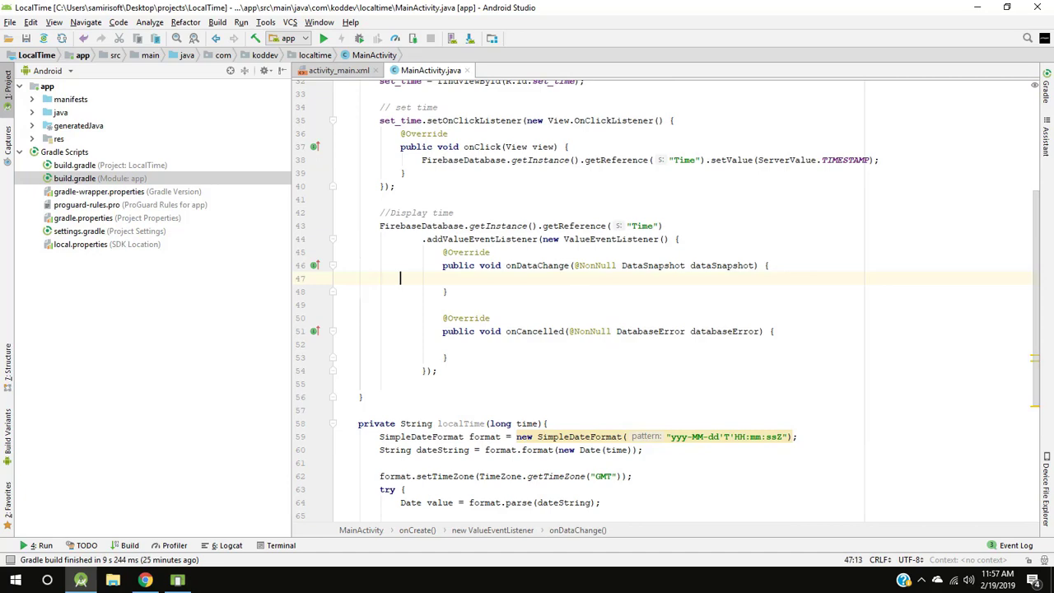
text(if)
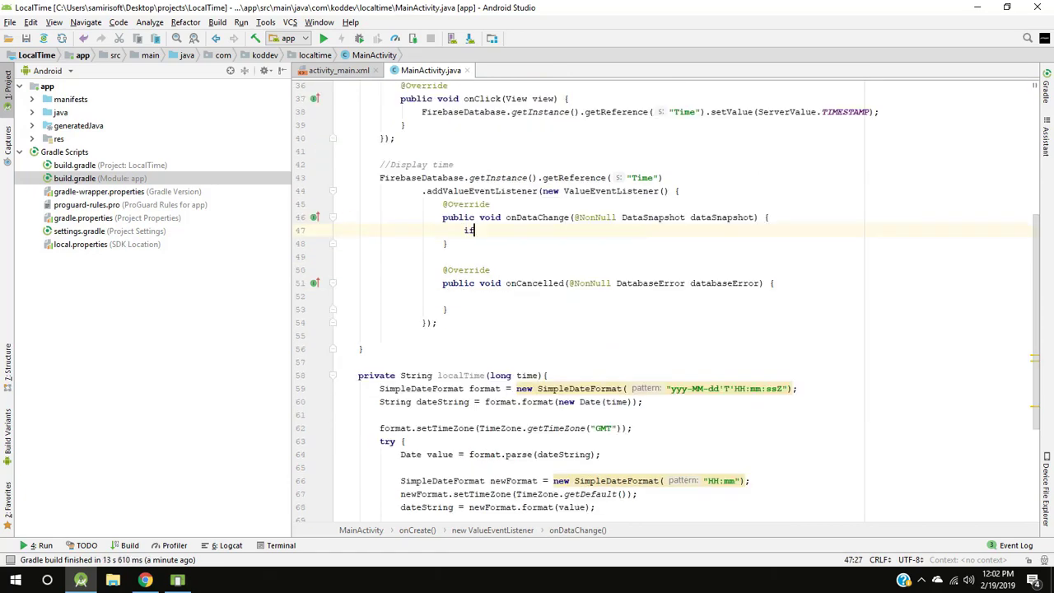
key(BackSpace)
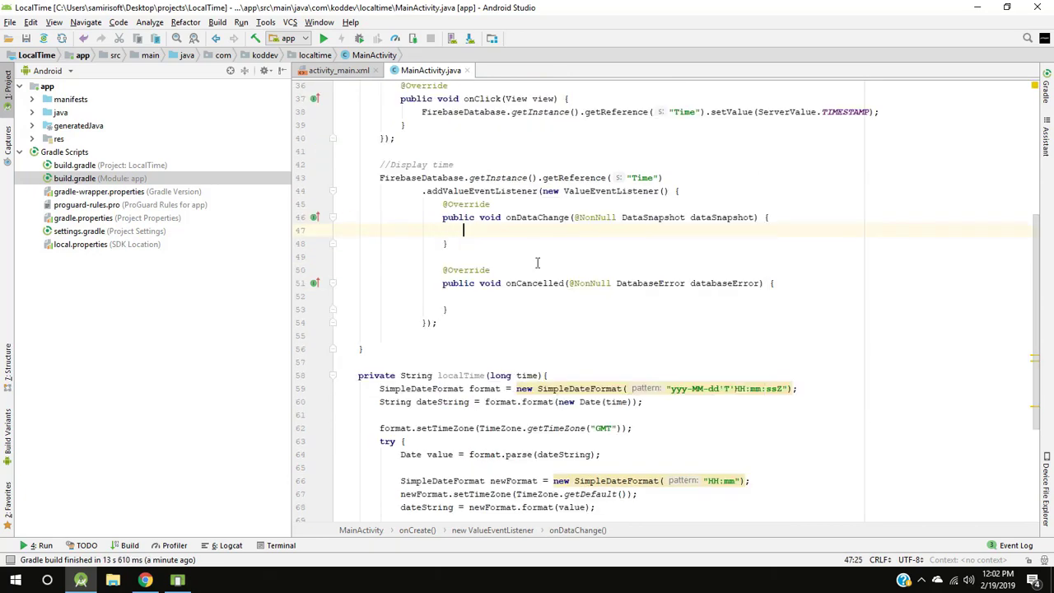
text(if (dataSnapshot.getValue()
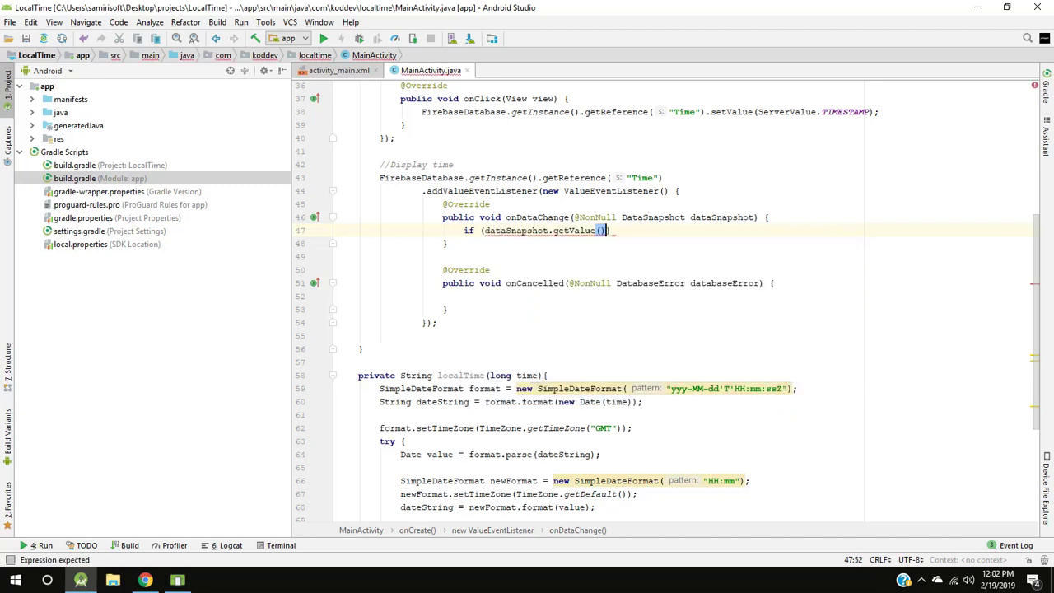
text(!= null)
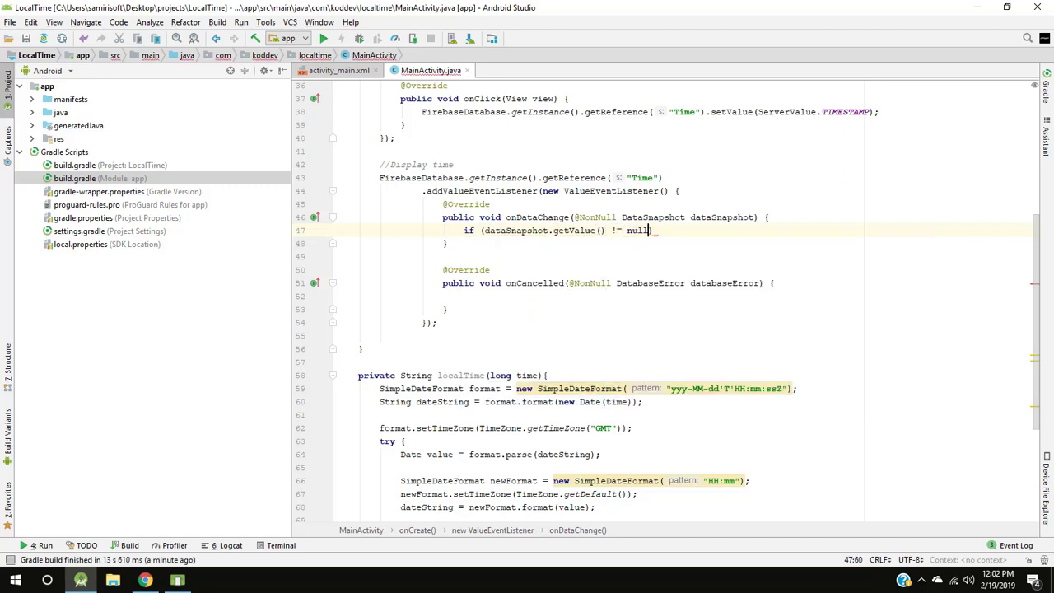
key(enter)
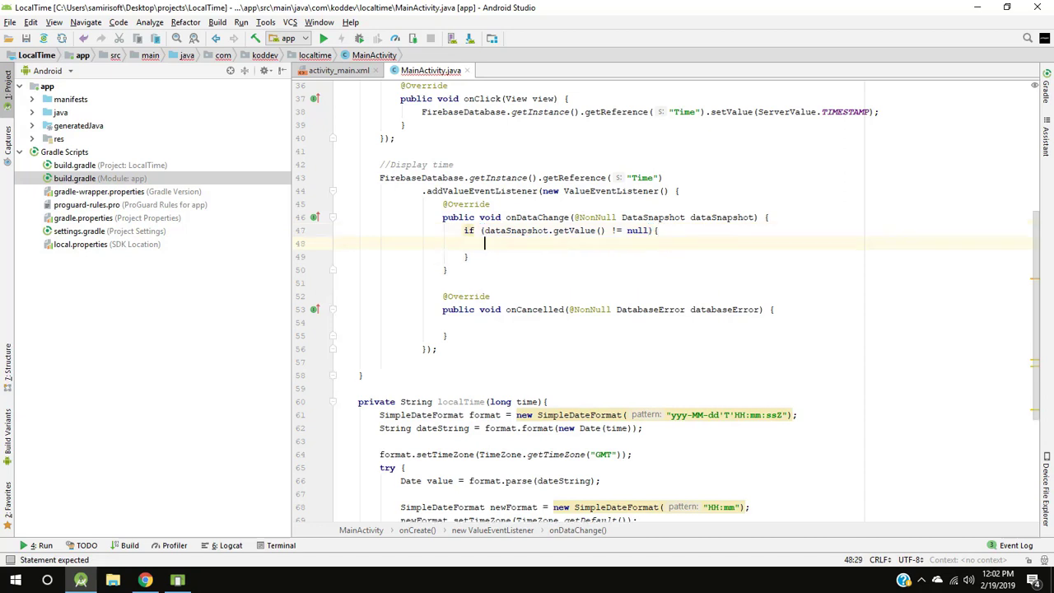
Step: Read long time via getValue(Long.class), set display_time to localTime(time), and run the app
text(long time = dataSnapshot.get)
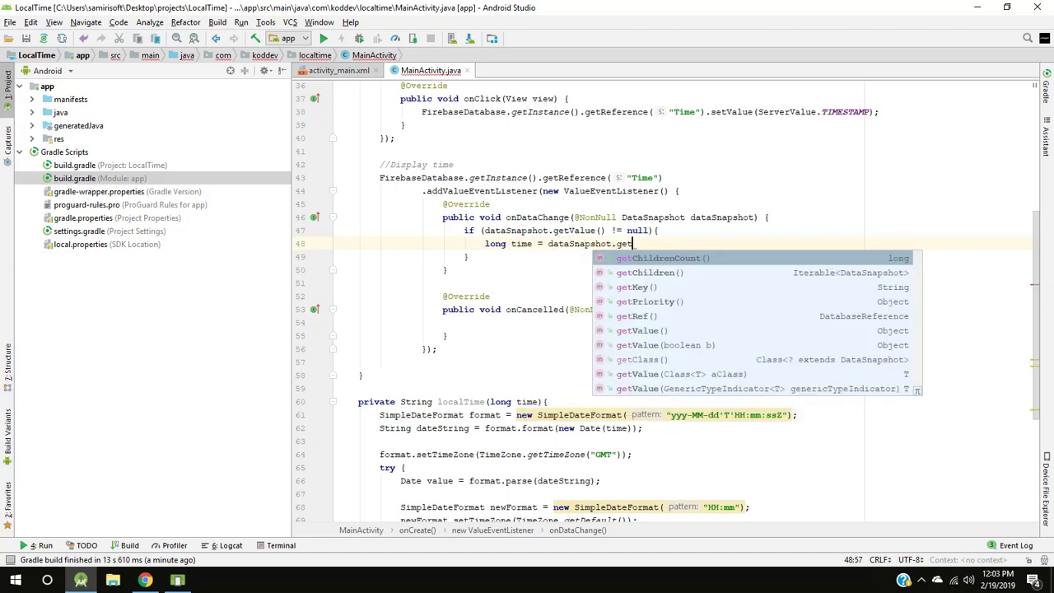
click(642, 330)
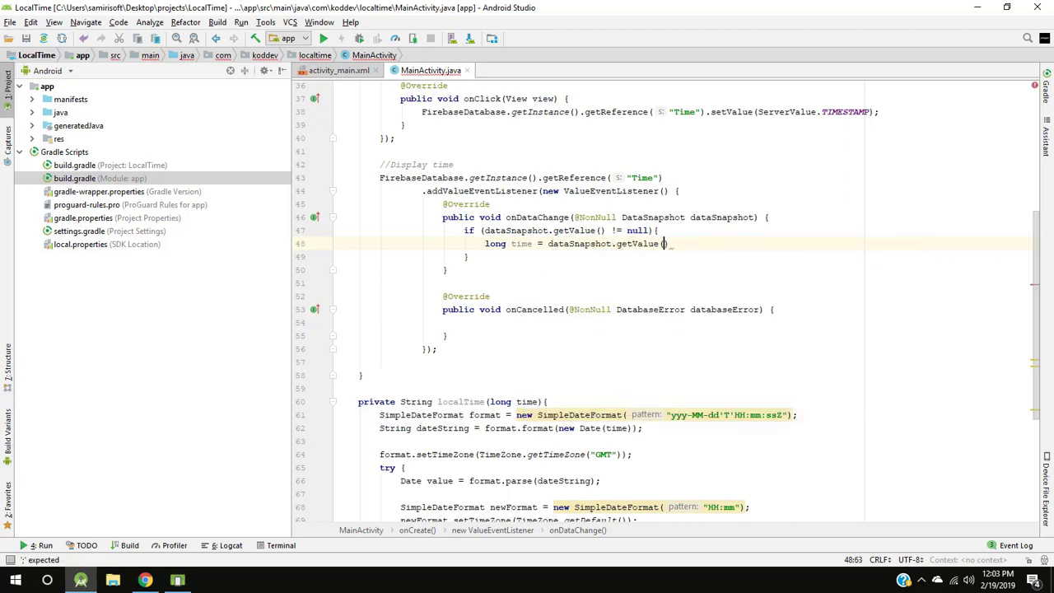
text(Long)
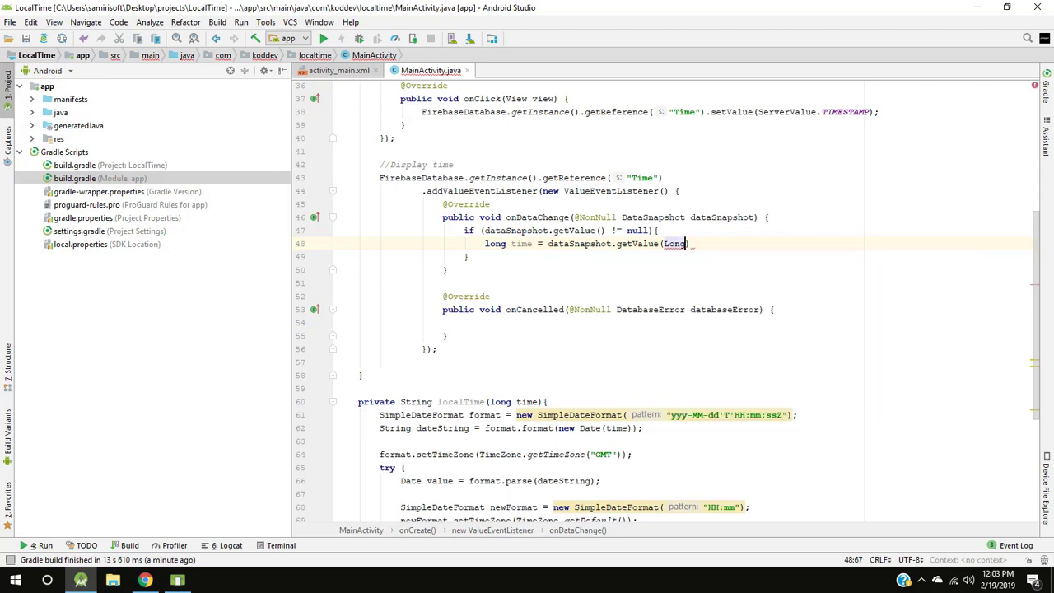
text(.class);)
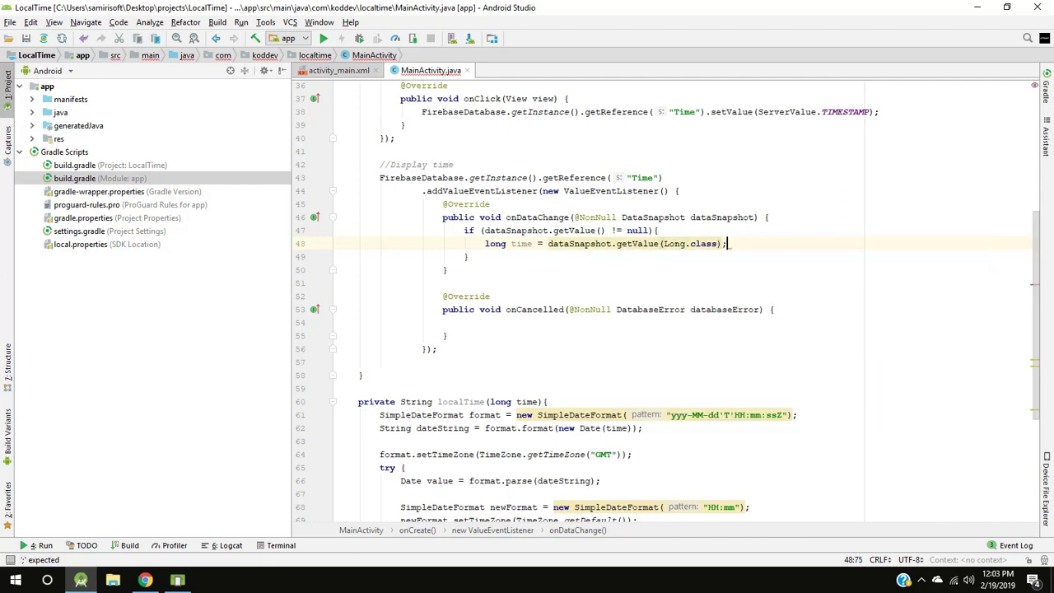
text(display_)
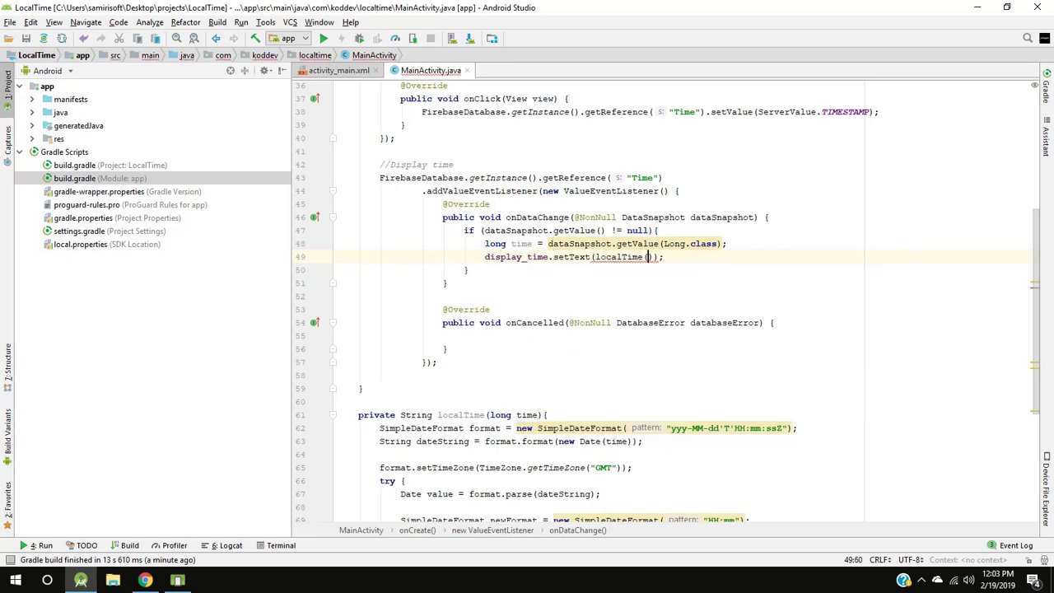
text(time)
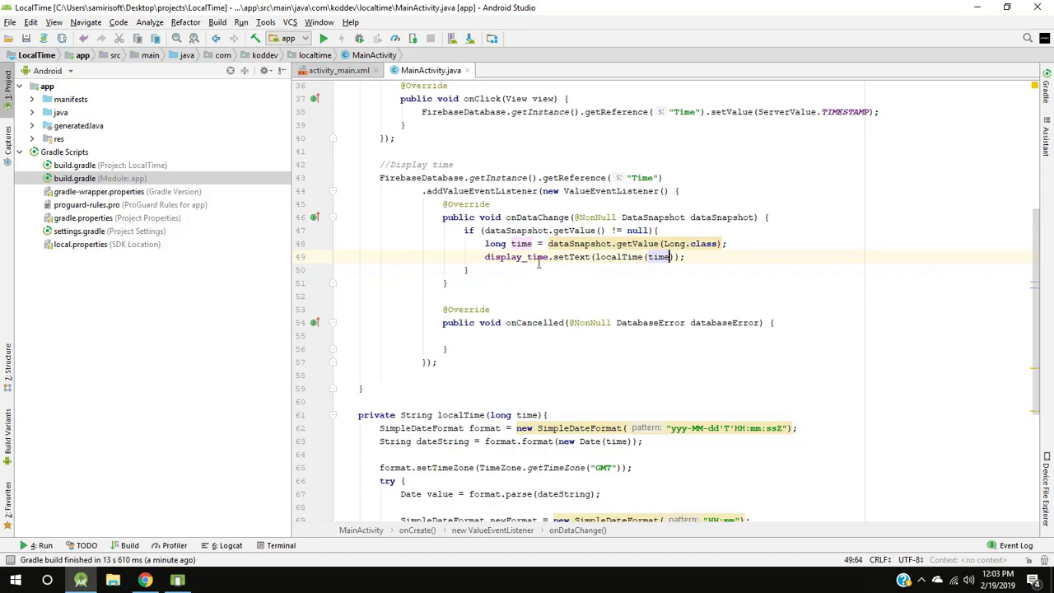
click(683, 256)
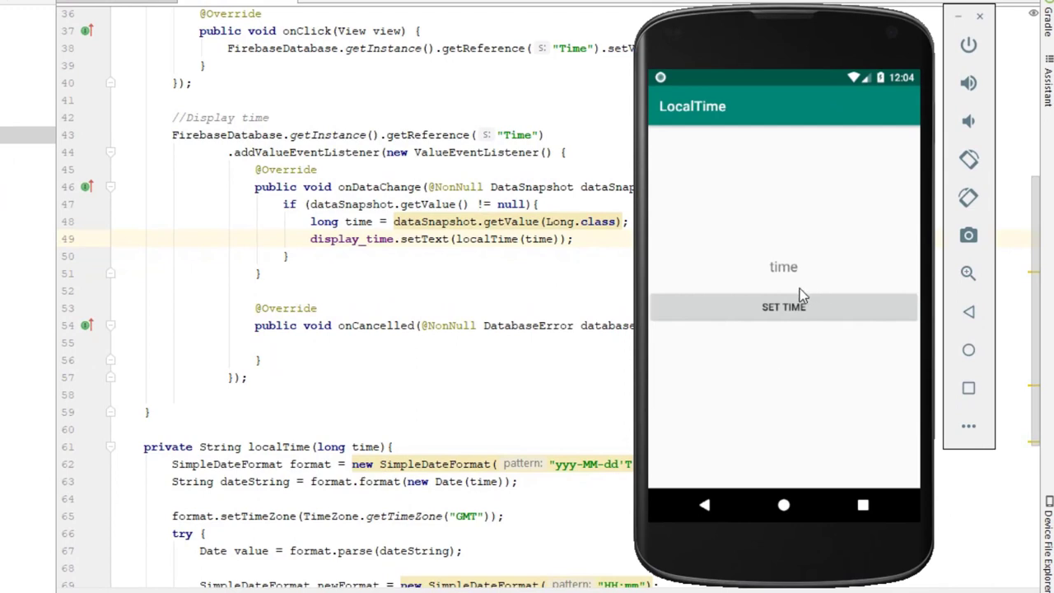
mouse_move(806, 297)
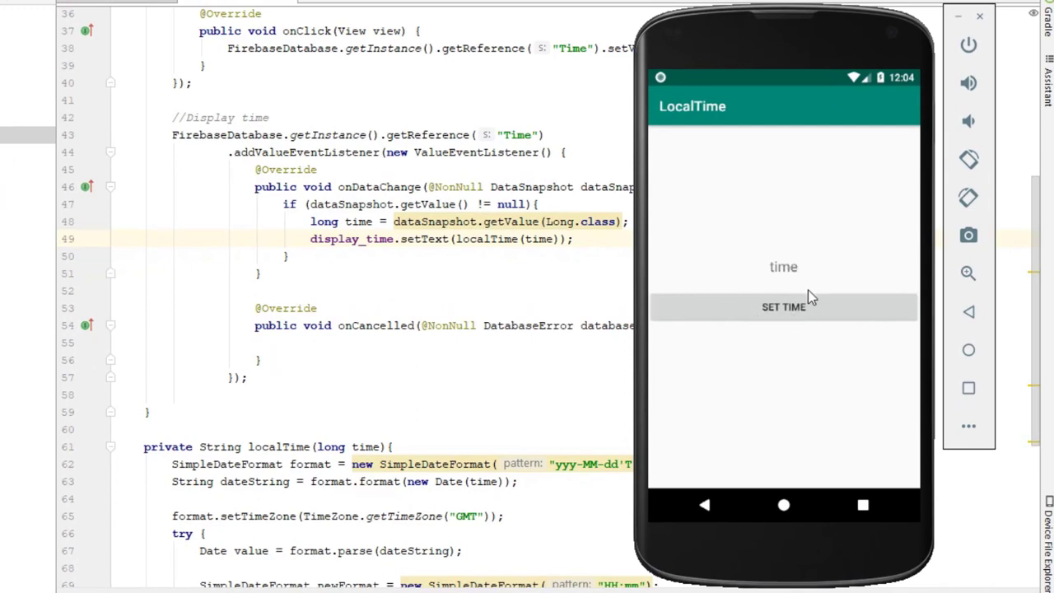
Step: Tap SET TIME in the LocalTime app so it displays 12:04
click(783, 307)
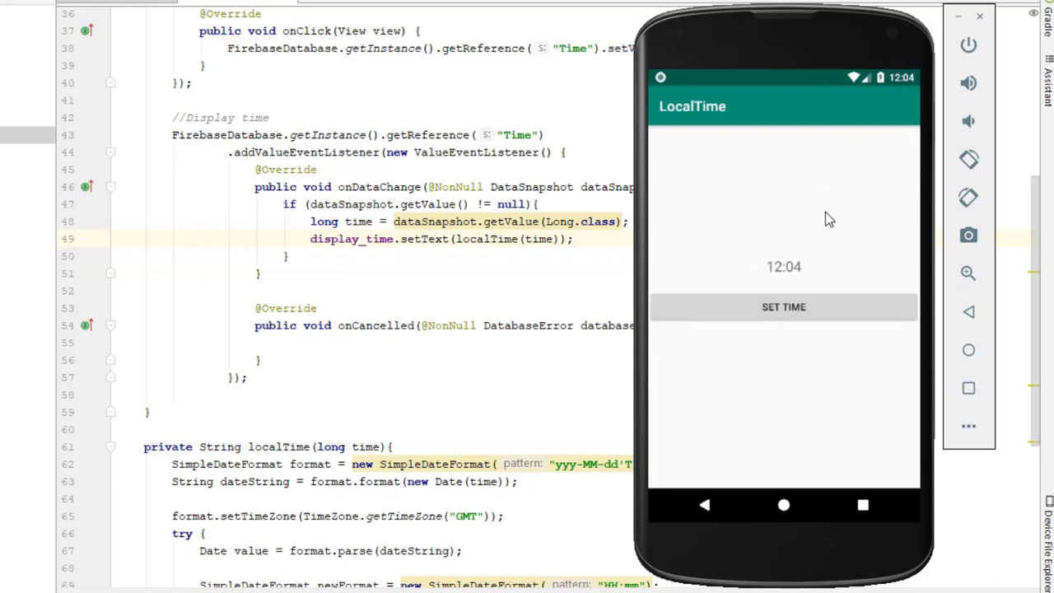
mouse_move(809, 376)
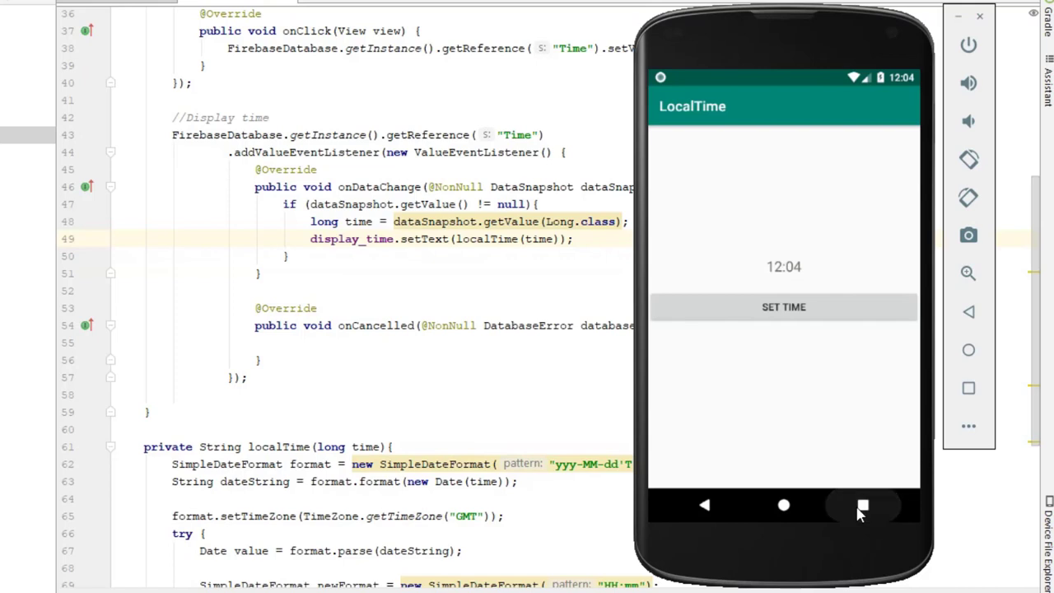
Step: Change the emulator's time zone to Los Angeles in System date and time settings
click(862, 505)
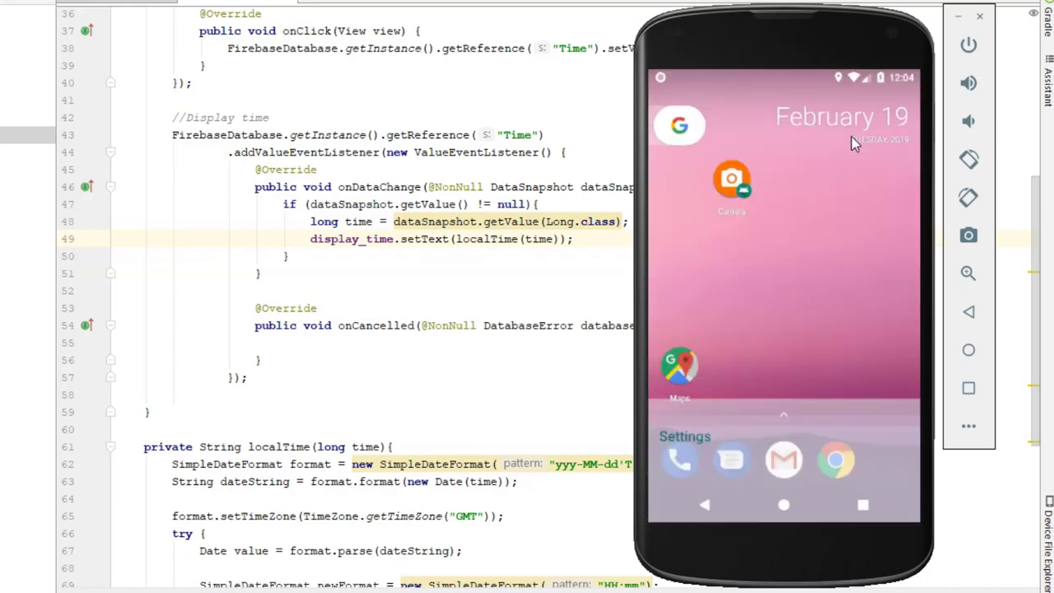
click(684, 437)
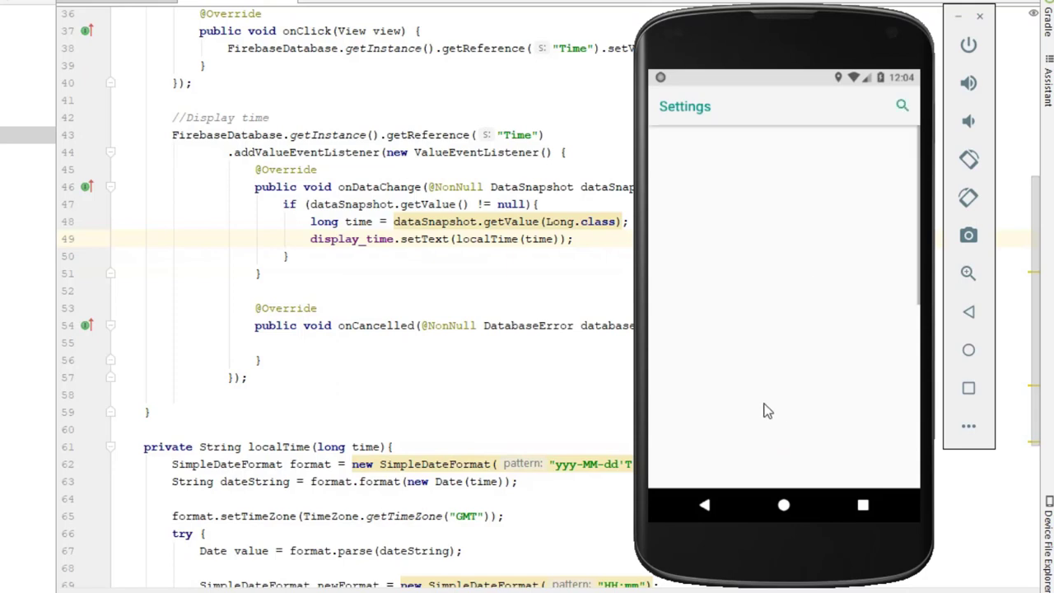
scroll(down, 3)
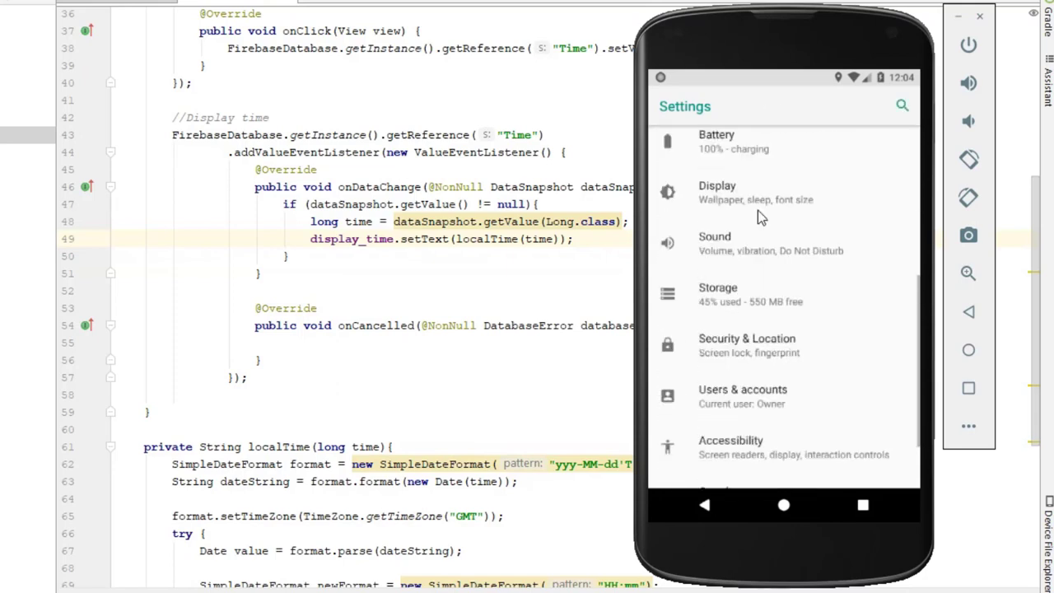
scroll(down, 3)
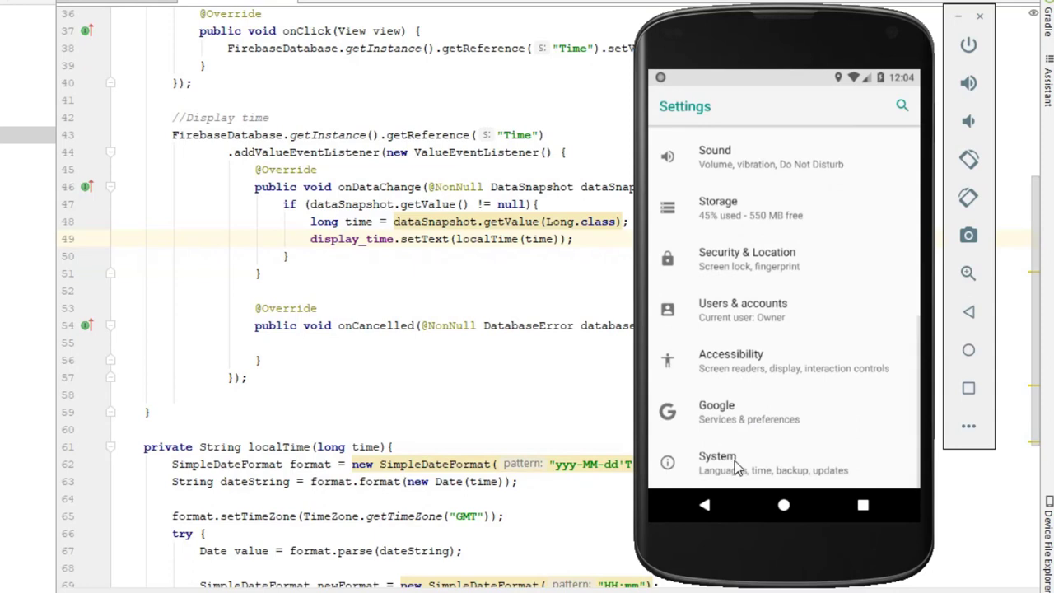
mouse_move(741, 476)
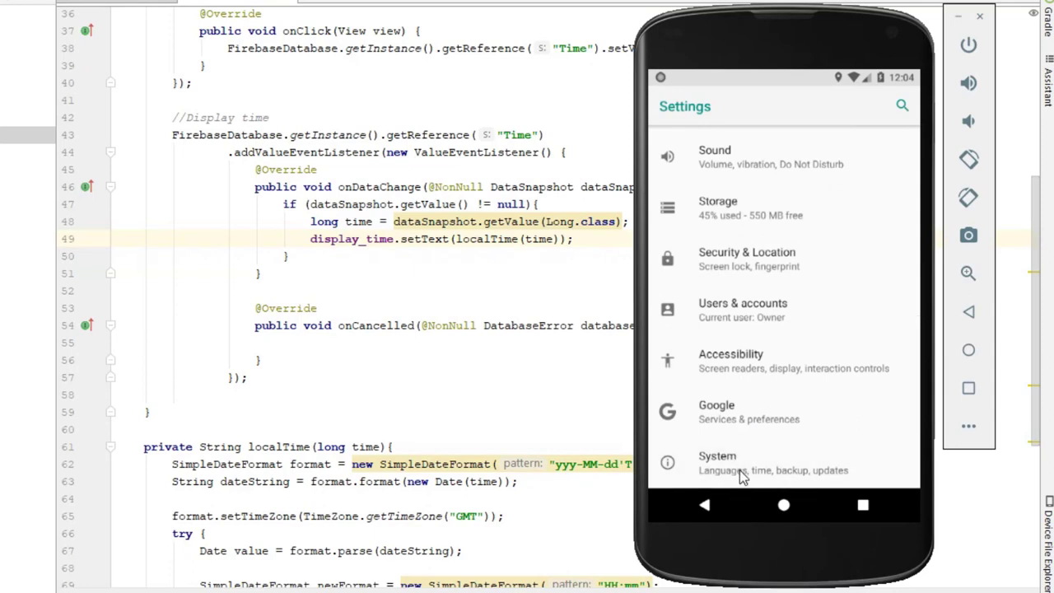
click(717, 462)
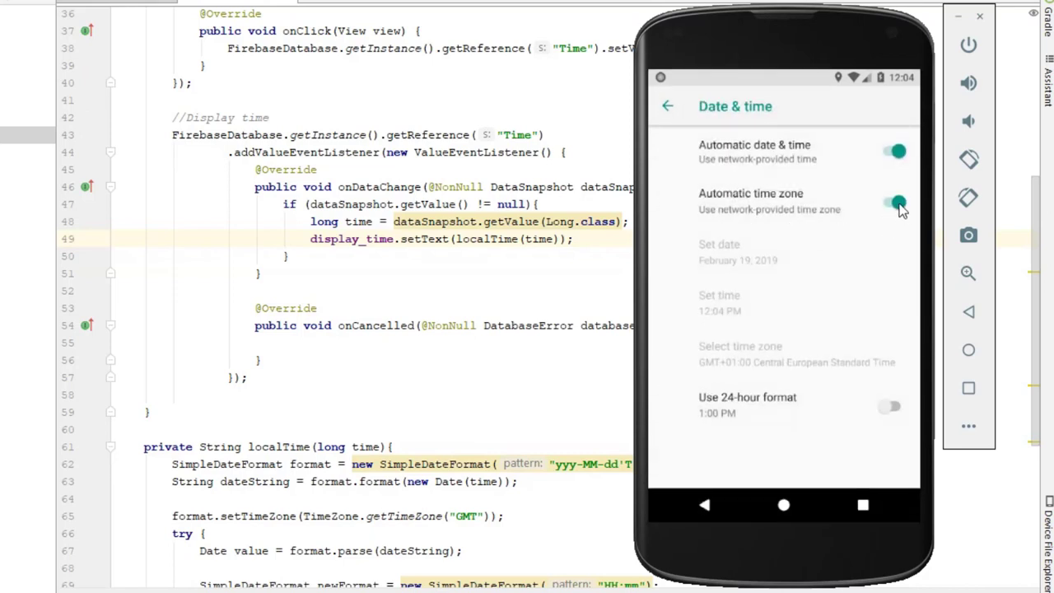
click(893, 202)
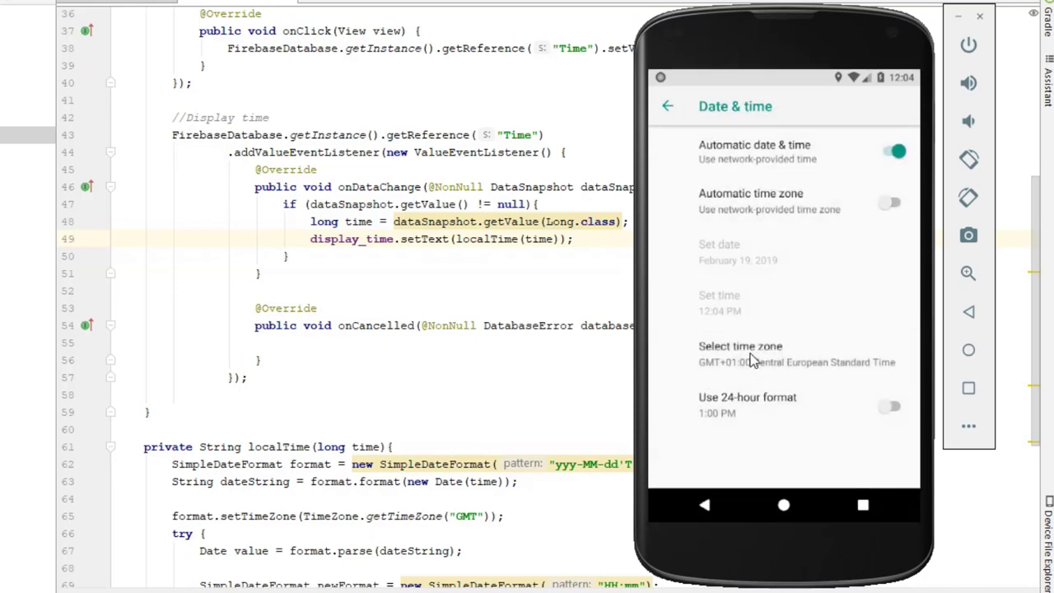
click(741, 346)
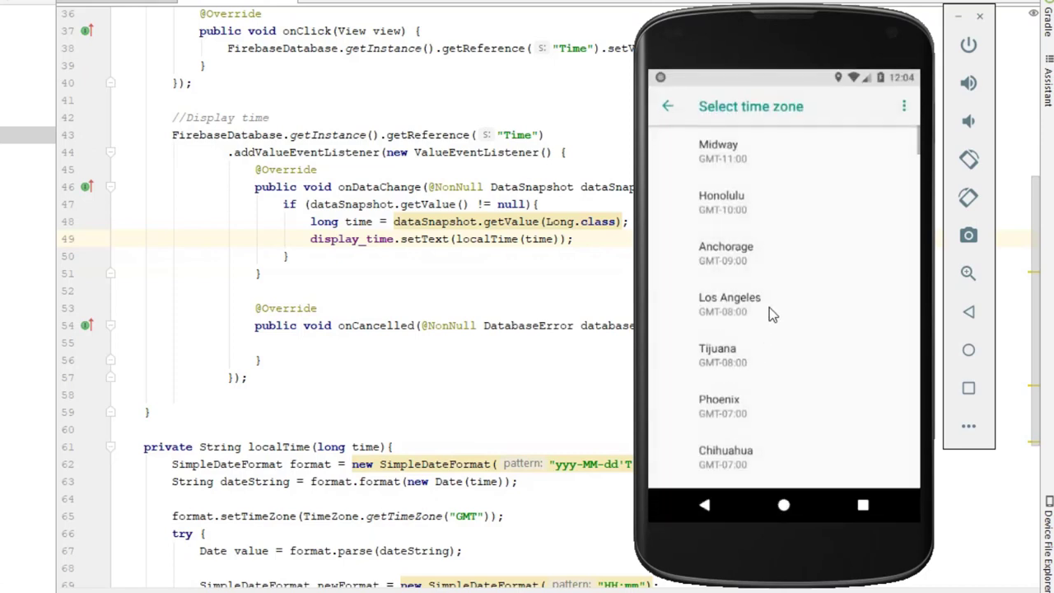
mouse_move(743, 288)
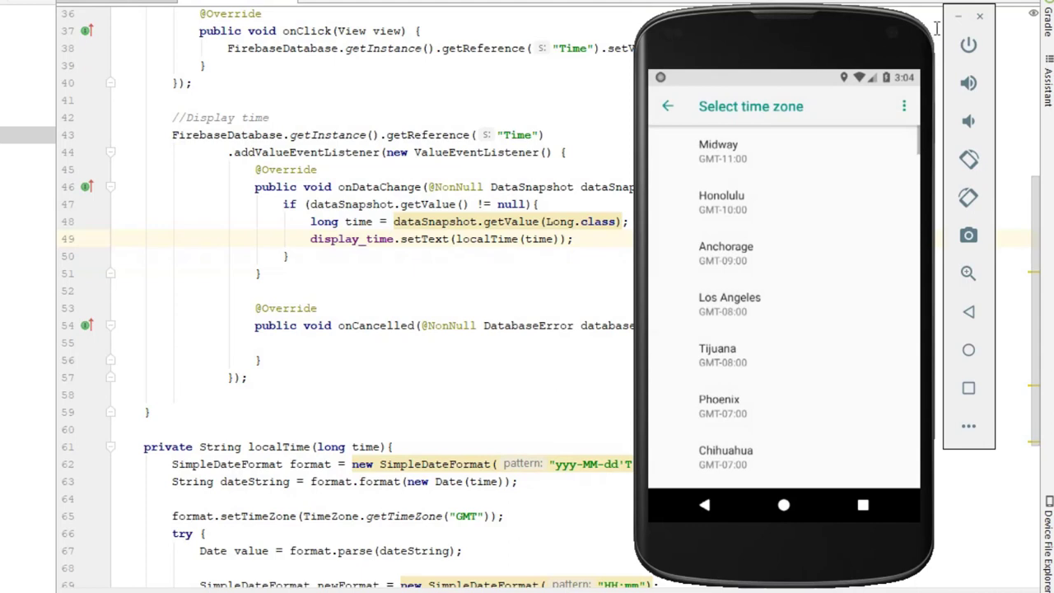
Step: Return home and reopen LocalTime from the app drawer, now showing 03:04
click(667, 105)
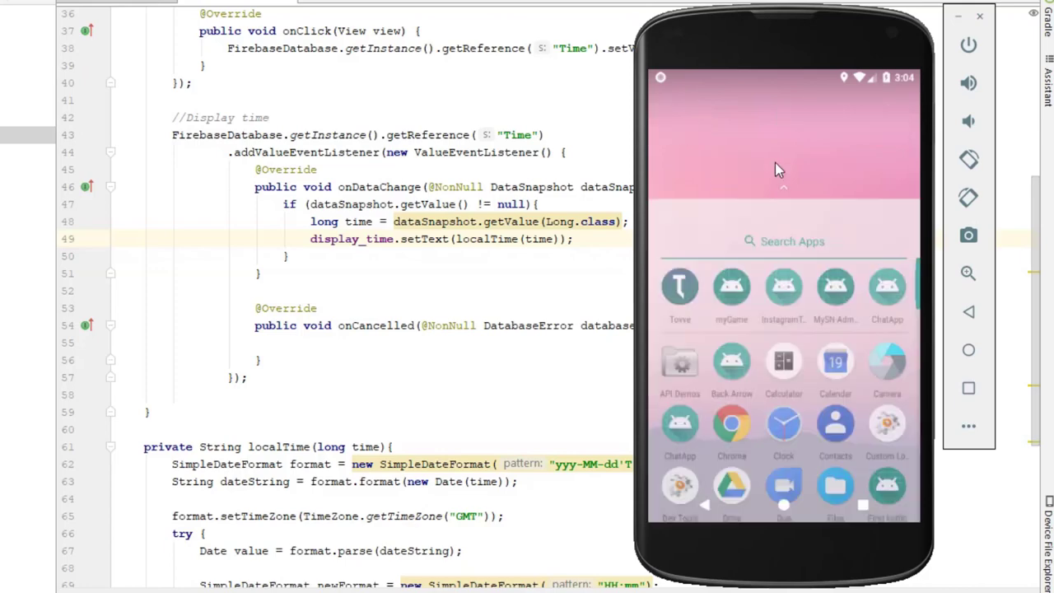
scroll(up, 3)
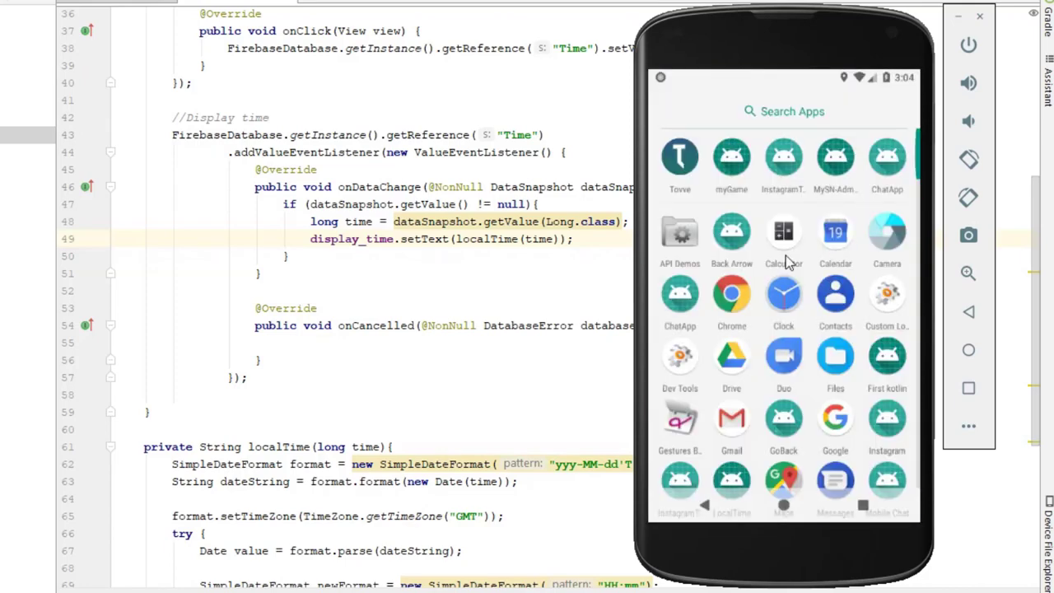
scroll(up, 3)
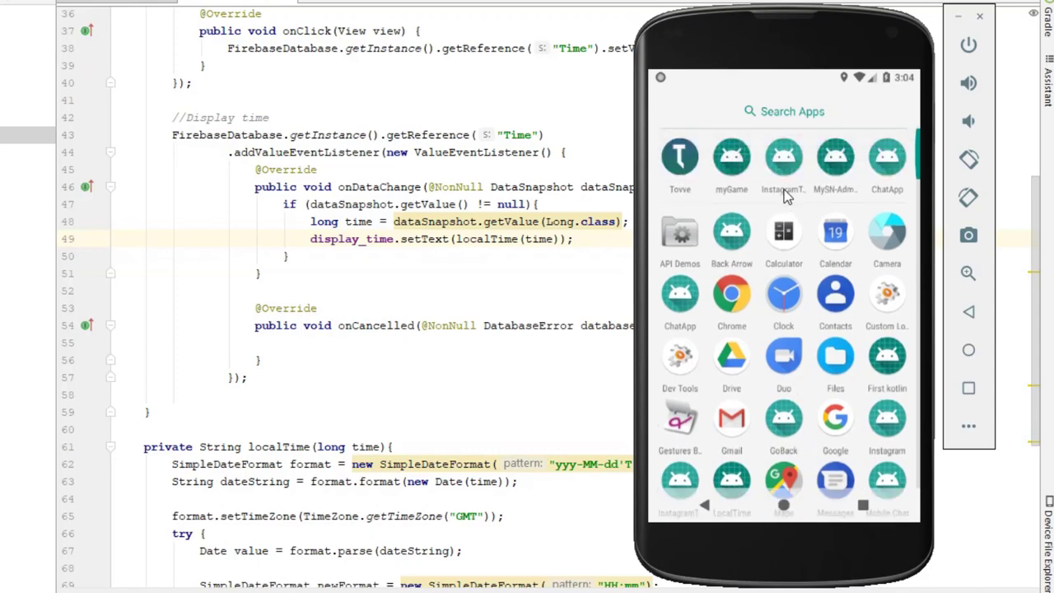
scroll(down, 3)
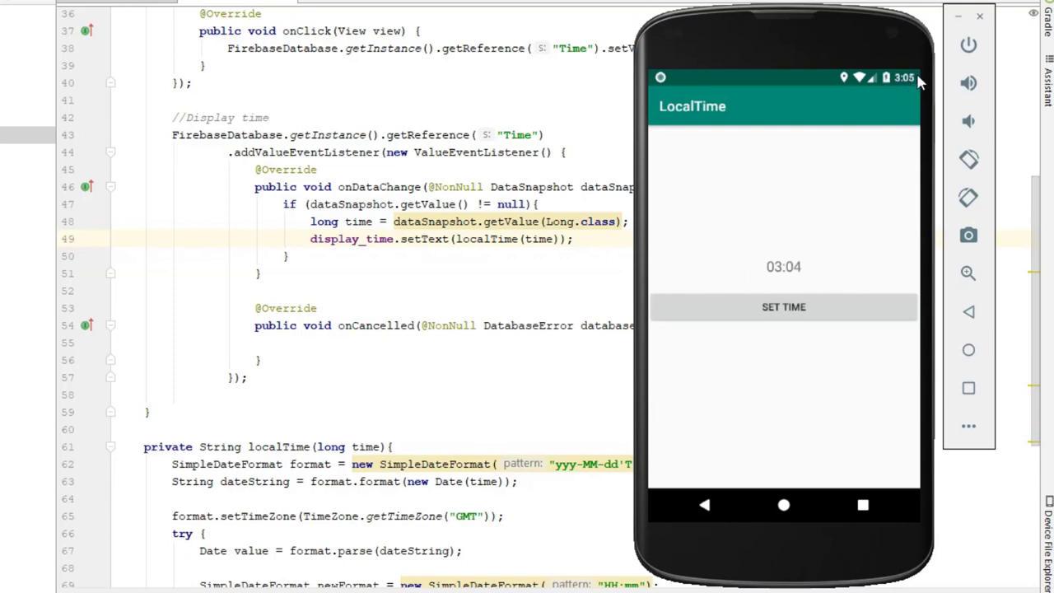
mouse_move(805, 290)
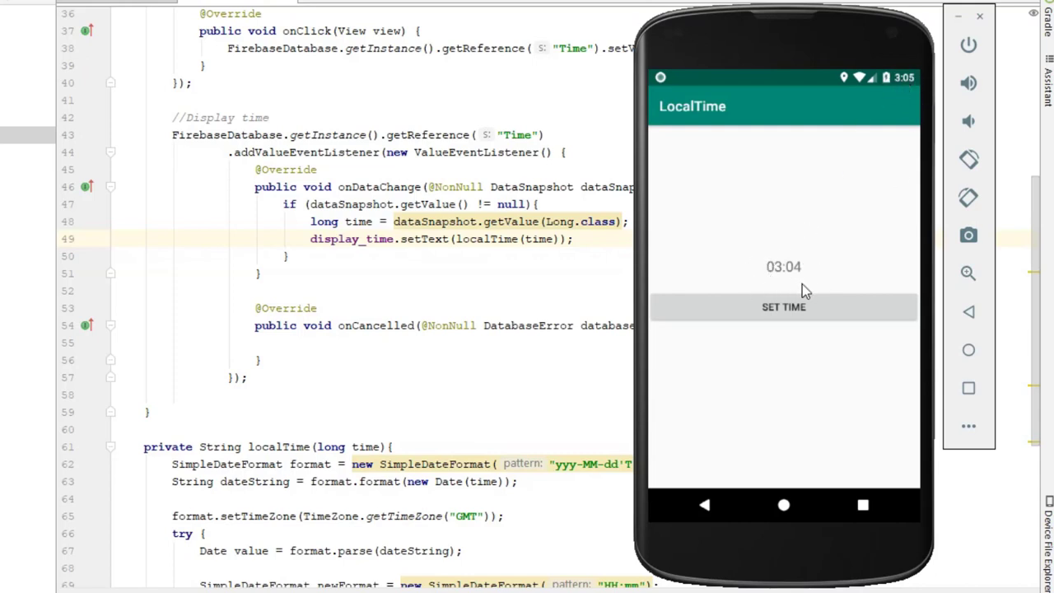
mouse_move(749, 289)
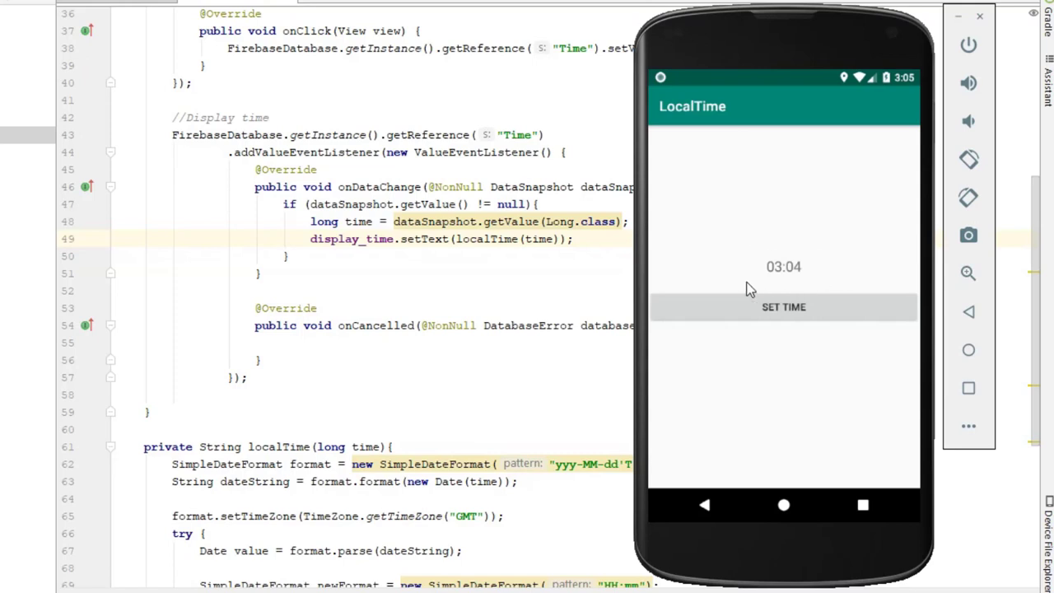
mouse_move(807, 384)
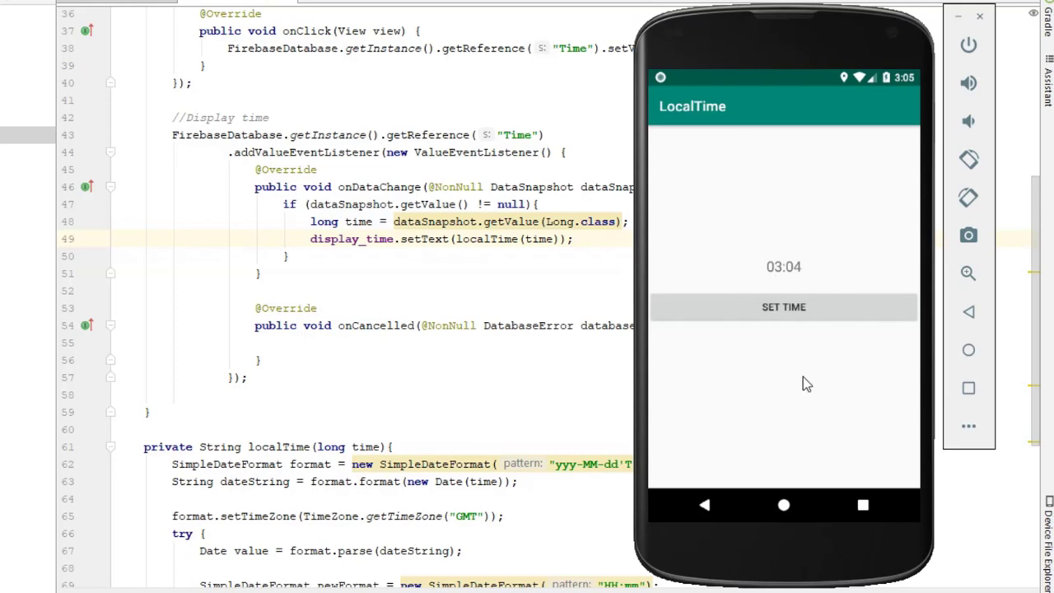
mouse_move(783, 306)
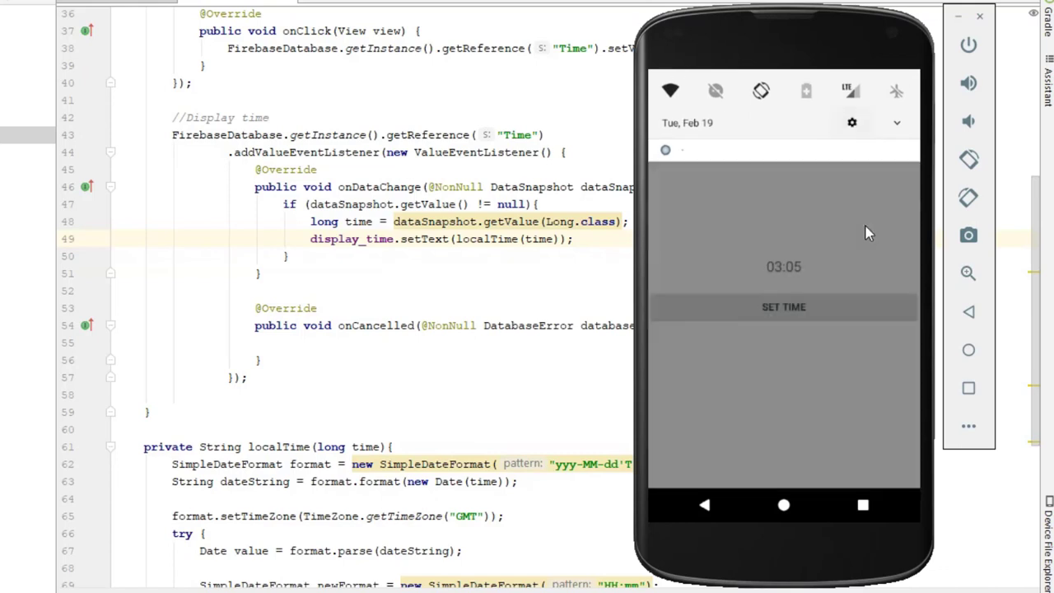
Step: Re-enable automatic time zone in emulator settings, then show the recent apps overview
click(852, 122)
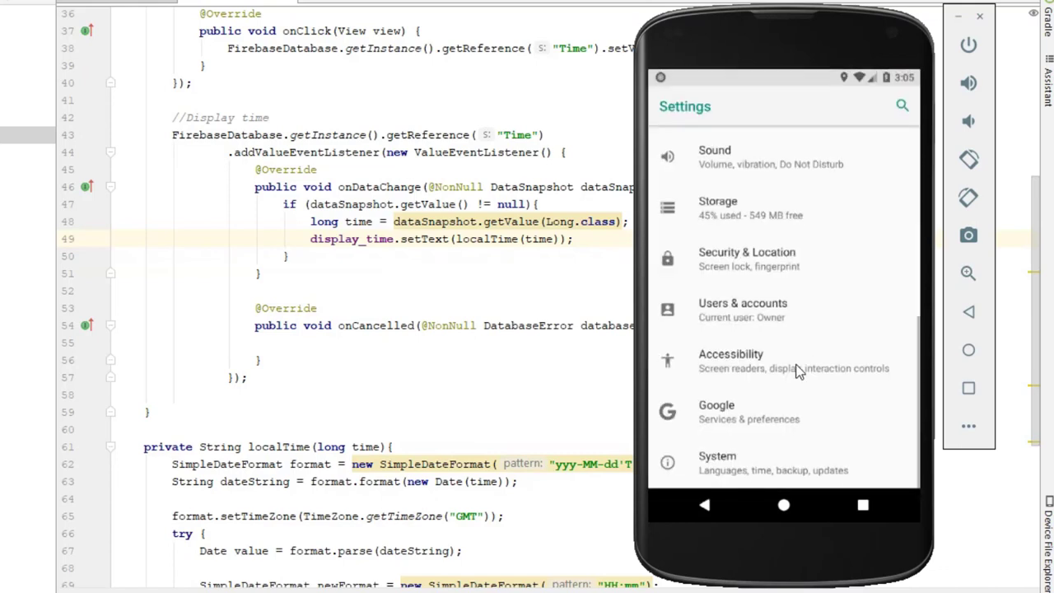
mouse_move(749, 465)
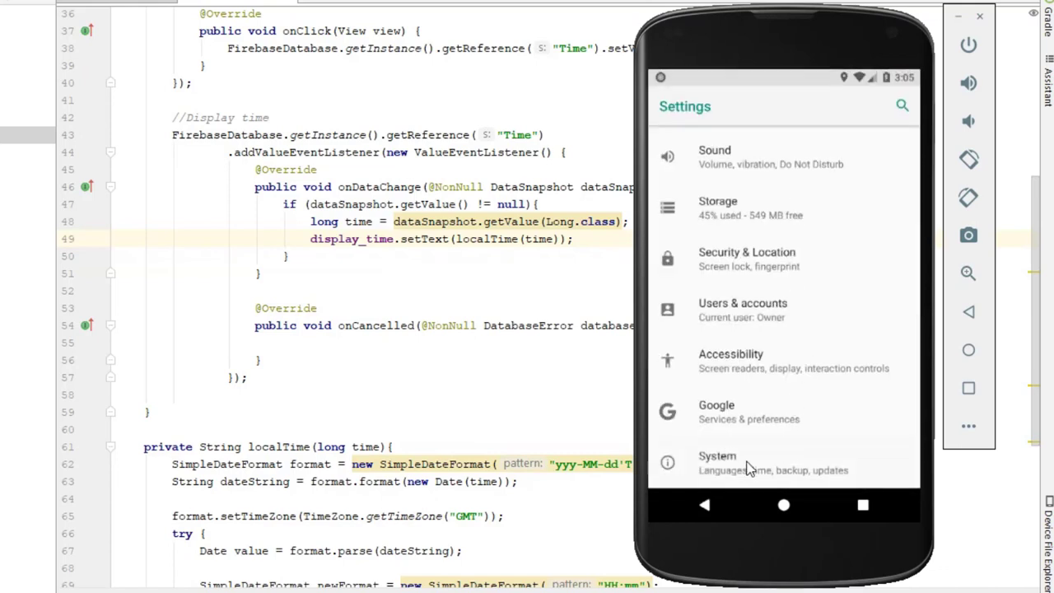
click(717, 463)
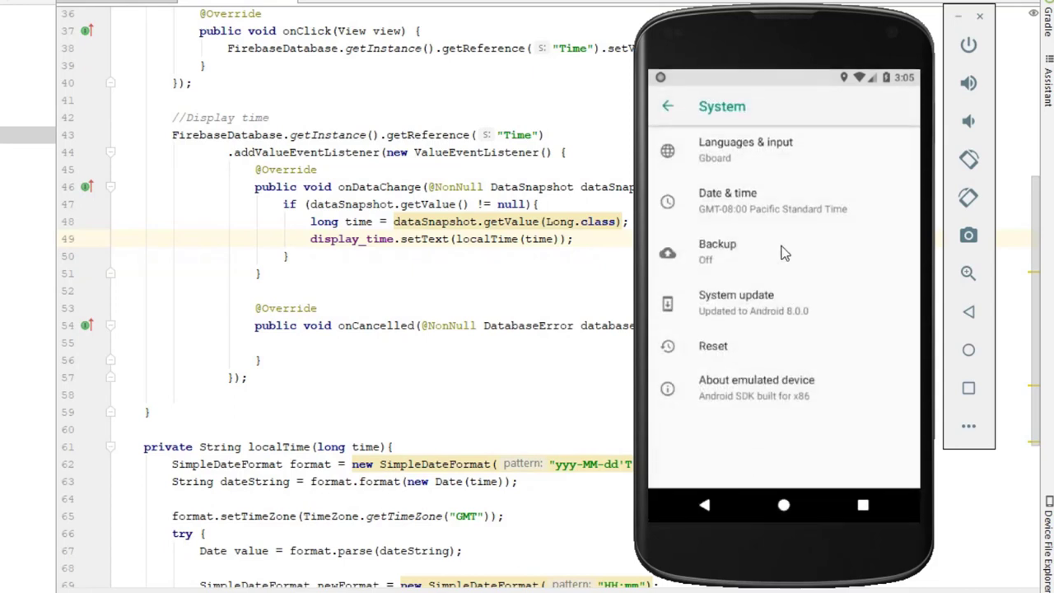
mouse_move(773, 218)
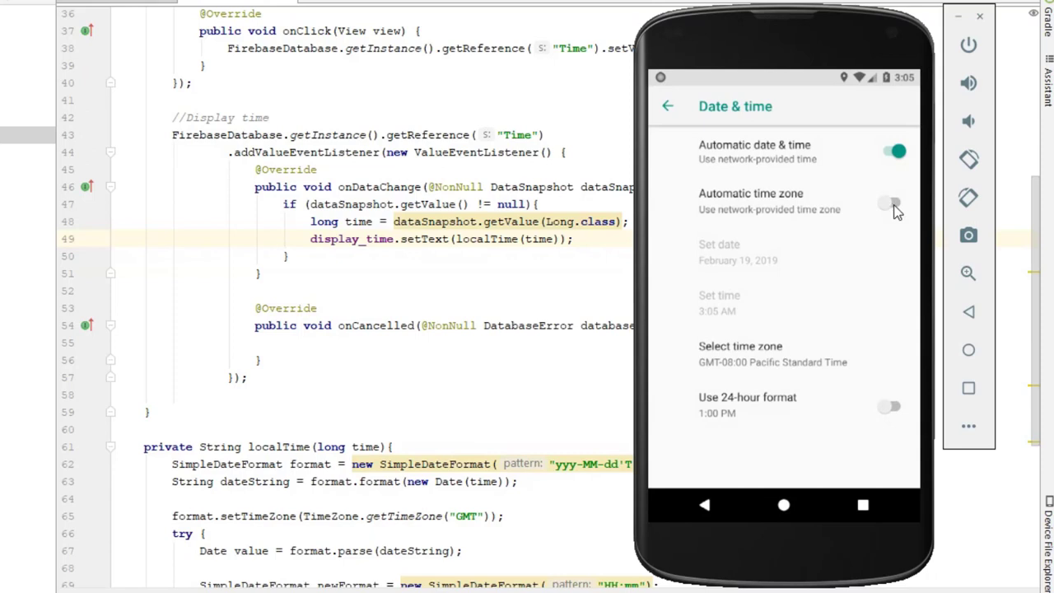
click(895, 203)
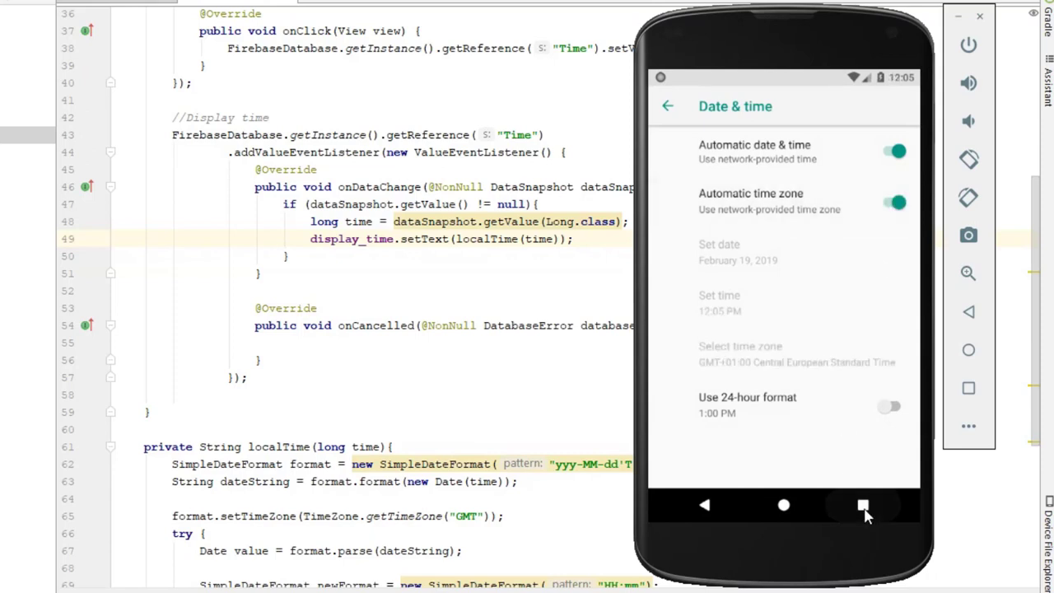
click(863, 504)
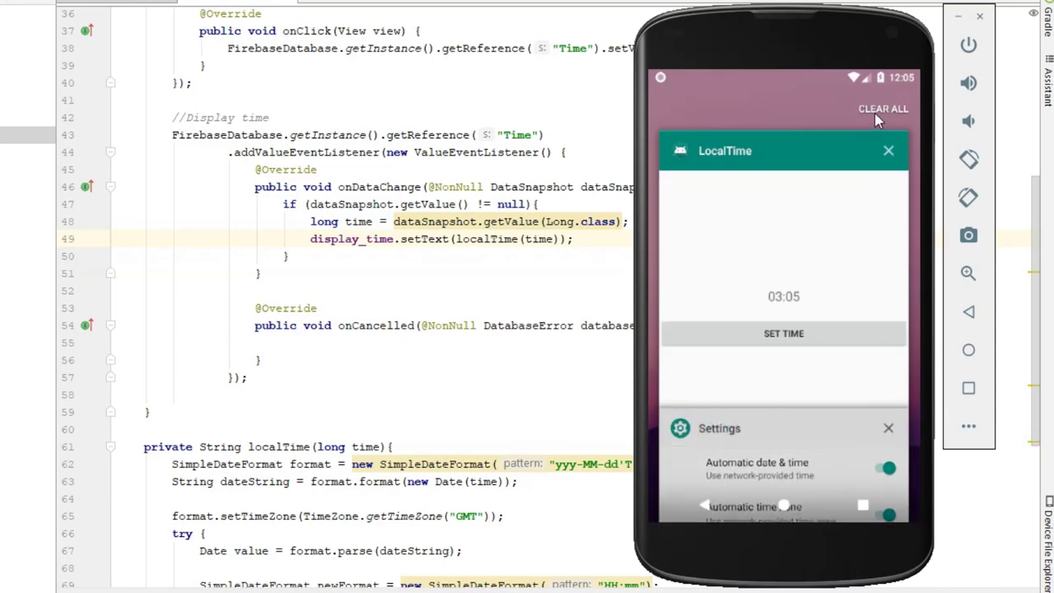
Step: Clear all recent apps and relaunch LocalTime from the app drawer
click(883, 108)
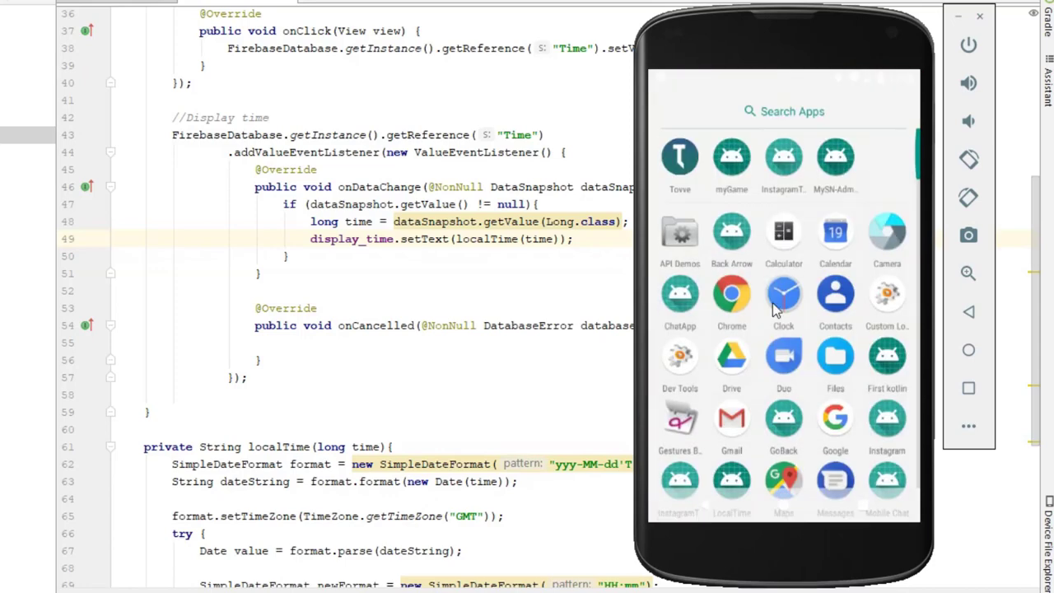
scroll(down, 3)
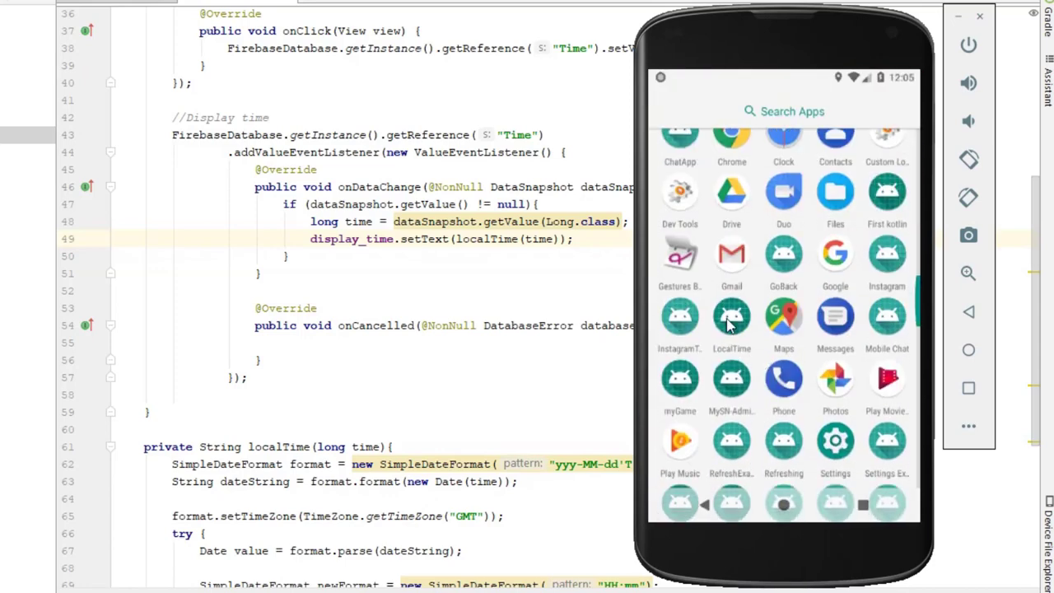
click(732, 320)
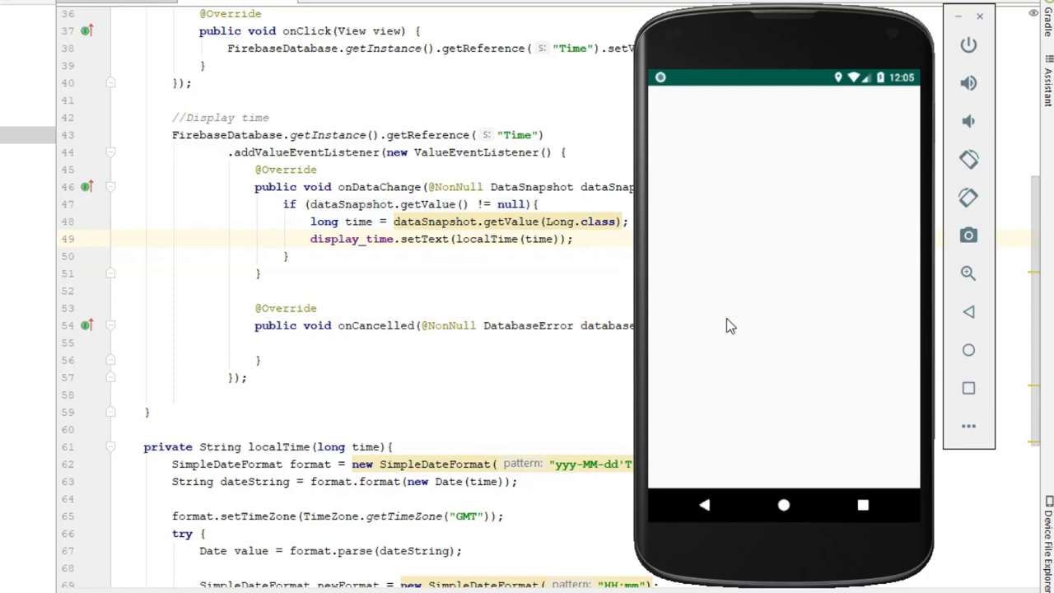
mouse_move(904, 90)
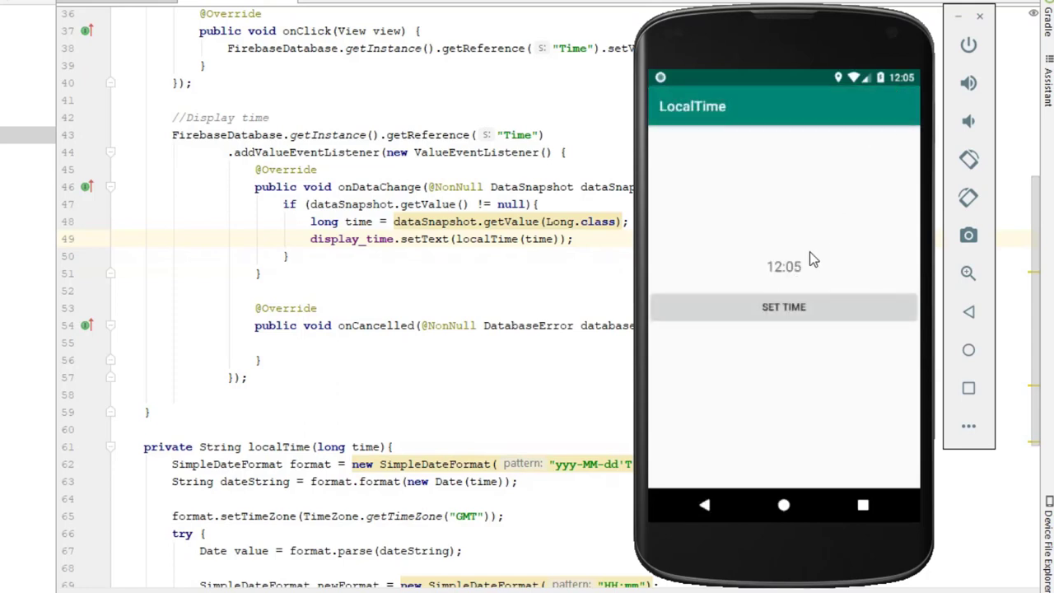
mouse_move(789, 276)
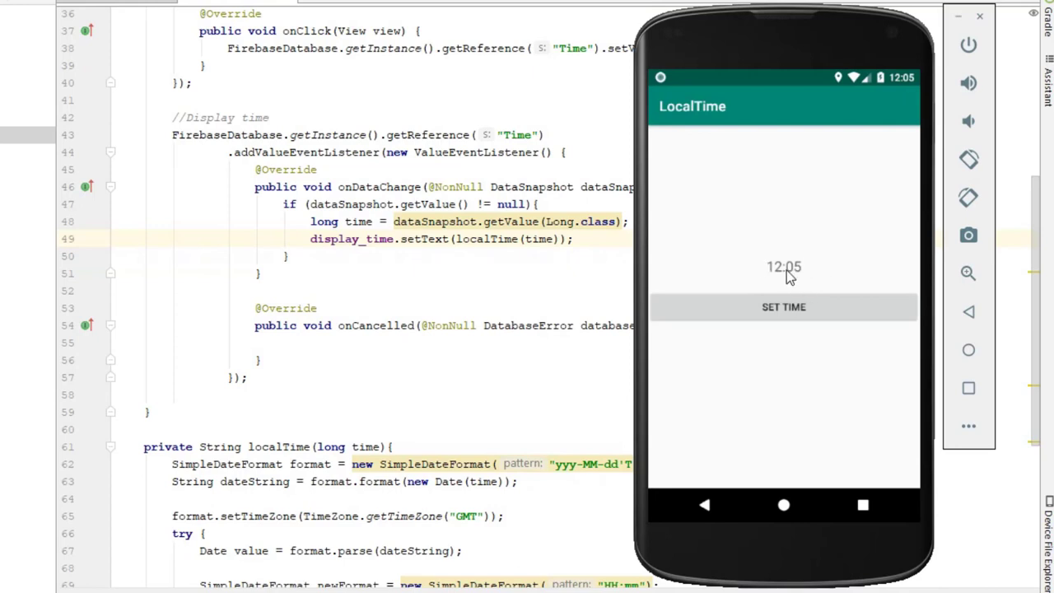
mouse_move(852, 275)
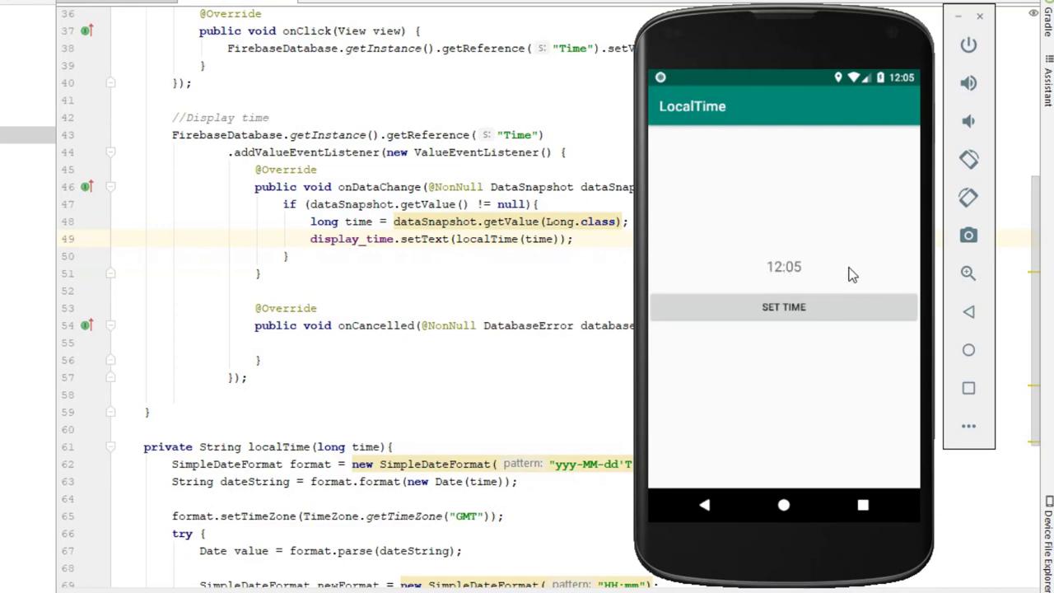